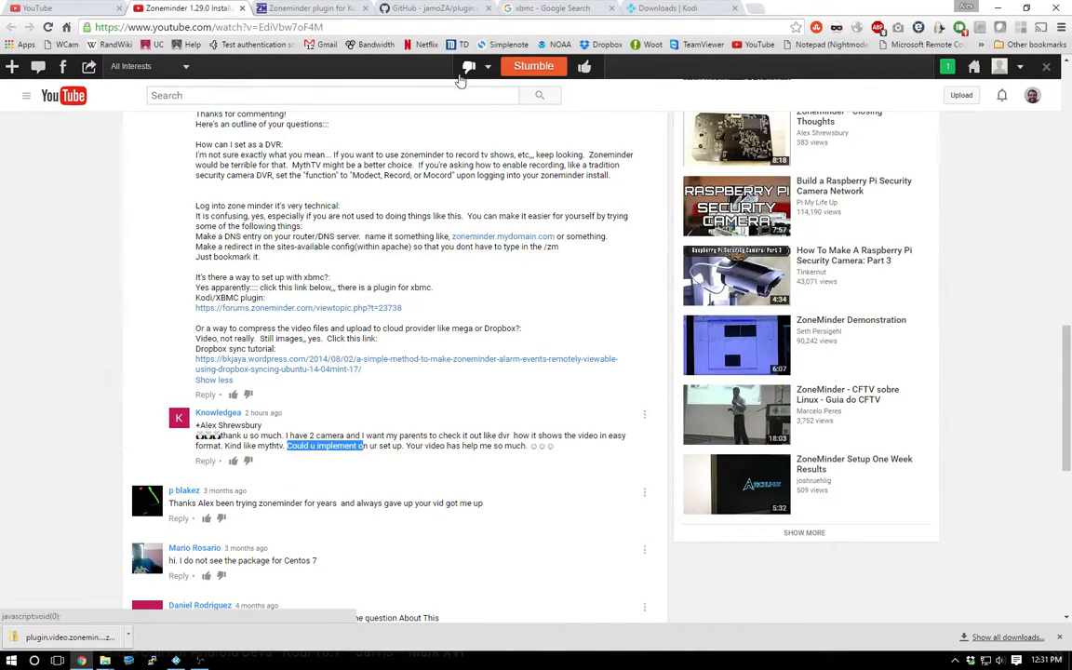
mouse_move(269, 309)
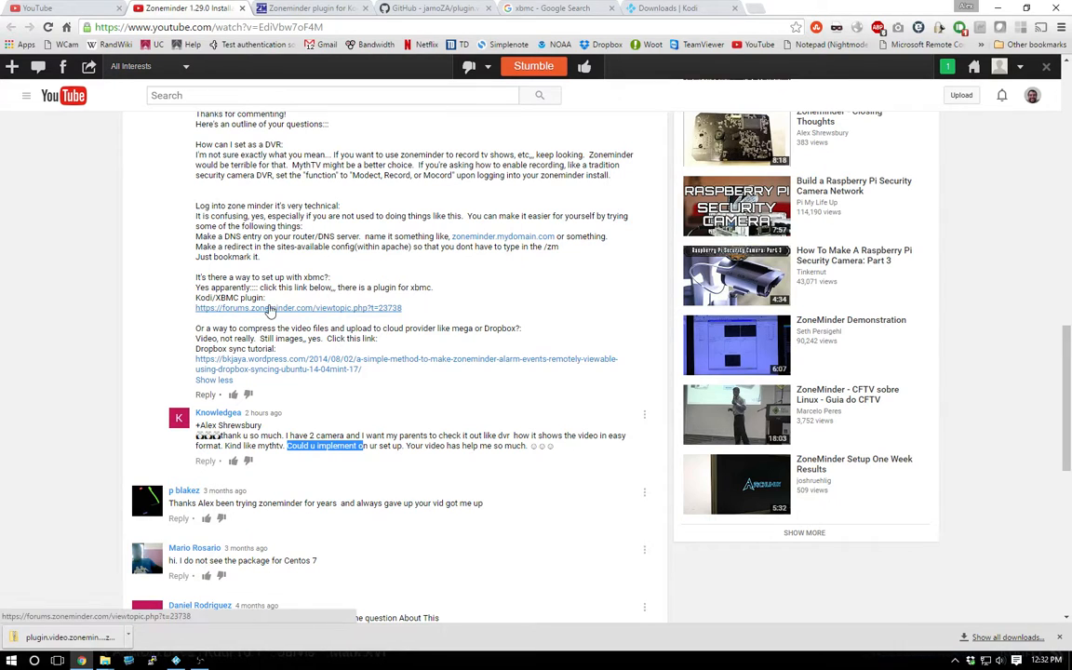
Step: Open the ZoneMinder forum thread, check the post date, and follow the jamoZA/plugin.video.zoneminder GitHub link
left_click(298, 308)
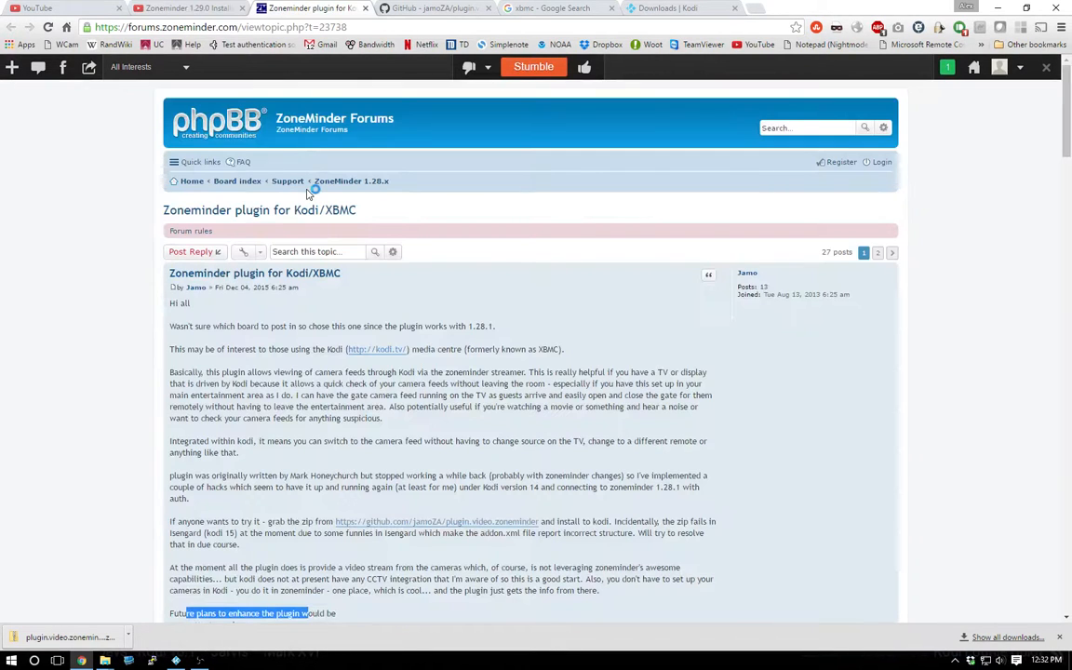
scroll("down", 3)
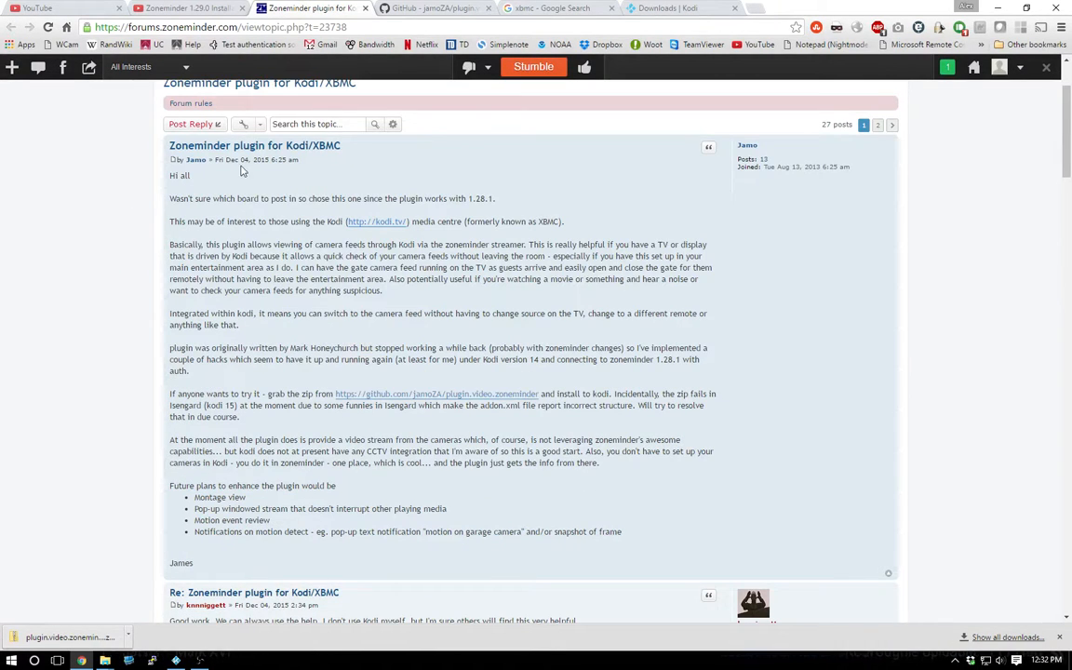
double_click(261, 159)
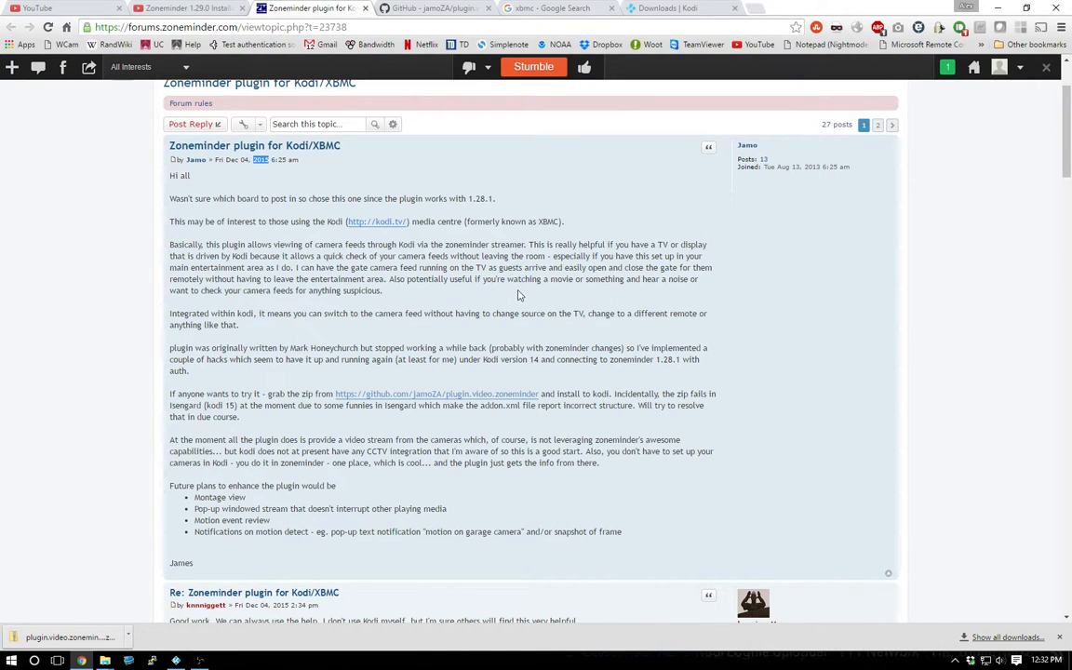
mouse_move(430, 280)
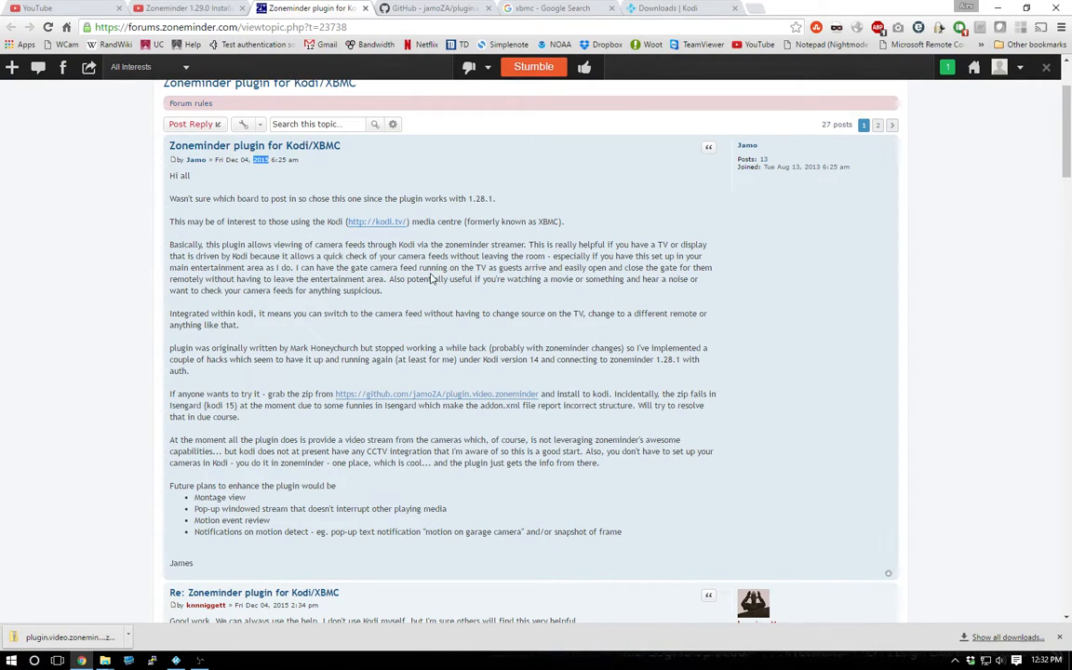
mouse_move(300, 437)
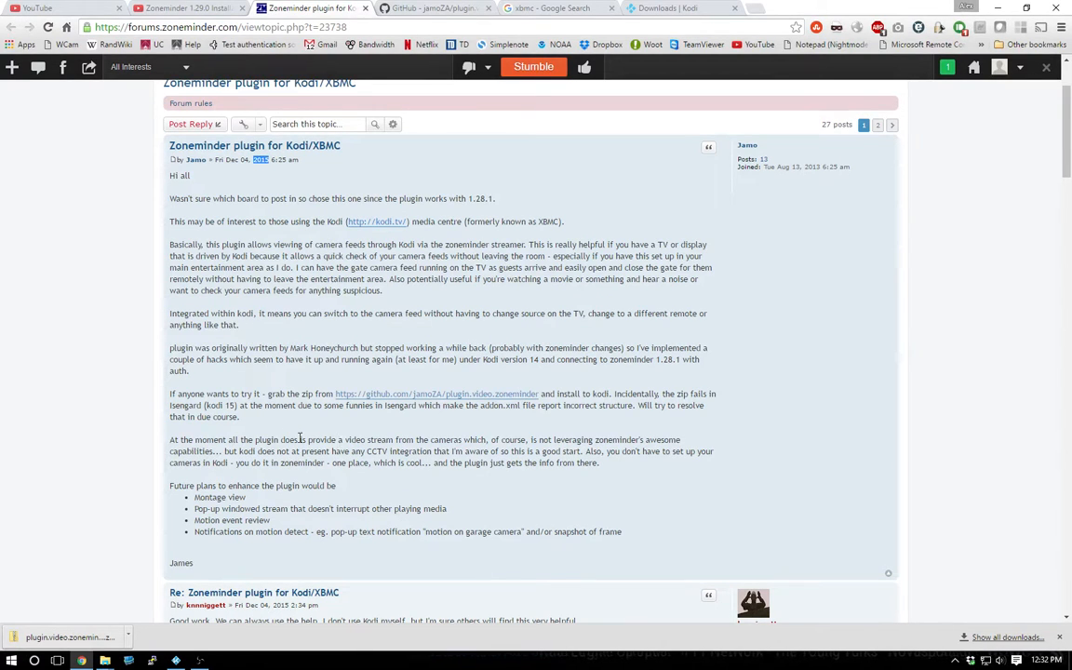
mouse_move(347, 408)
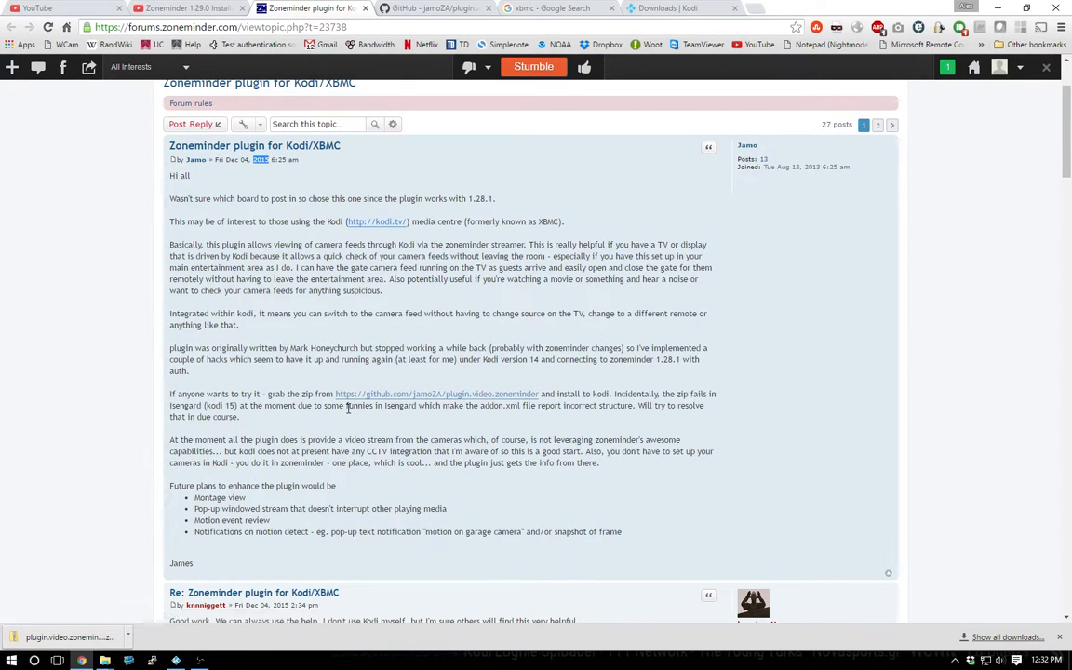
mouse_move(435, 393)
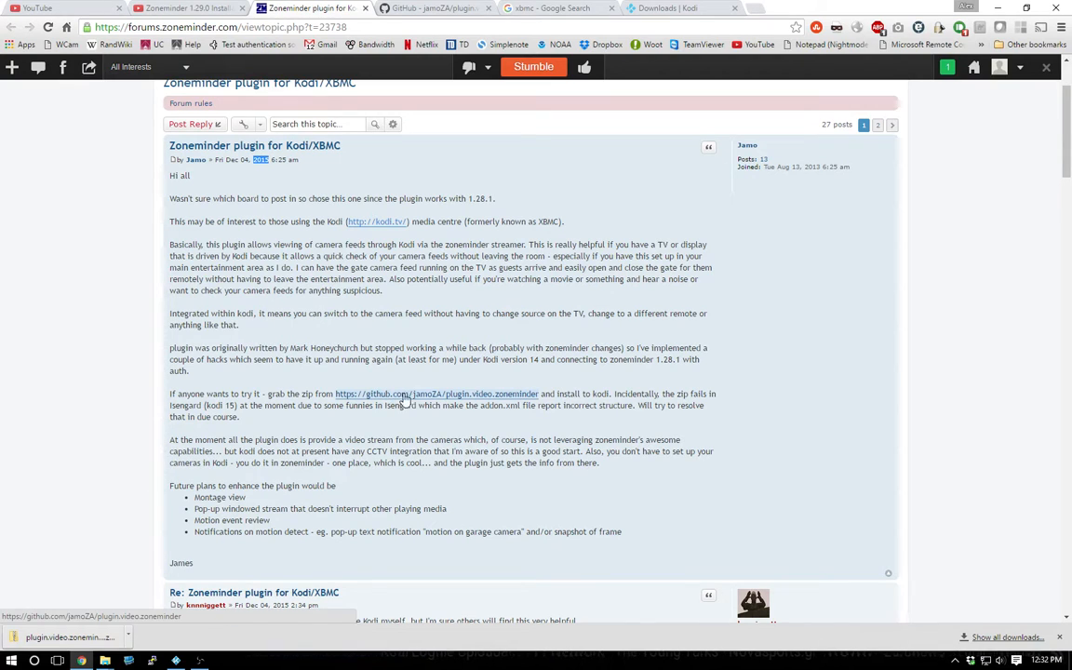
left_click(435, 394)
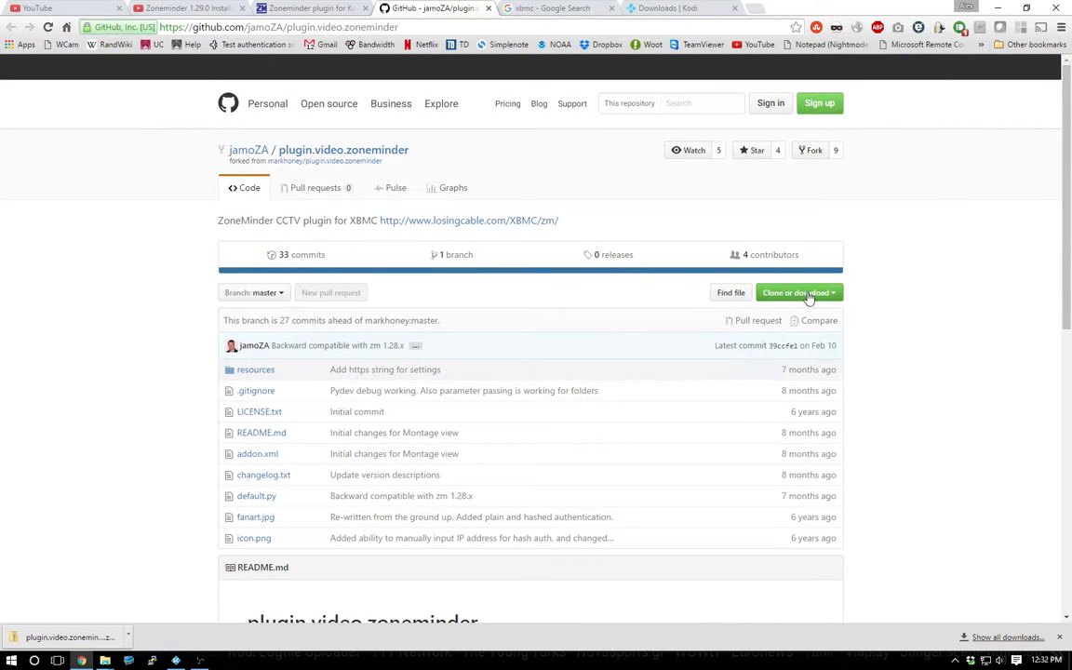
Step: Download the plugin.video.zoneminder repository as a ZIP
left_click(797, 293)
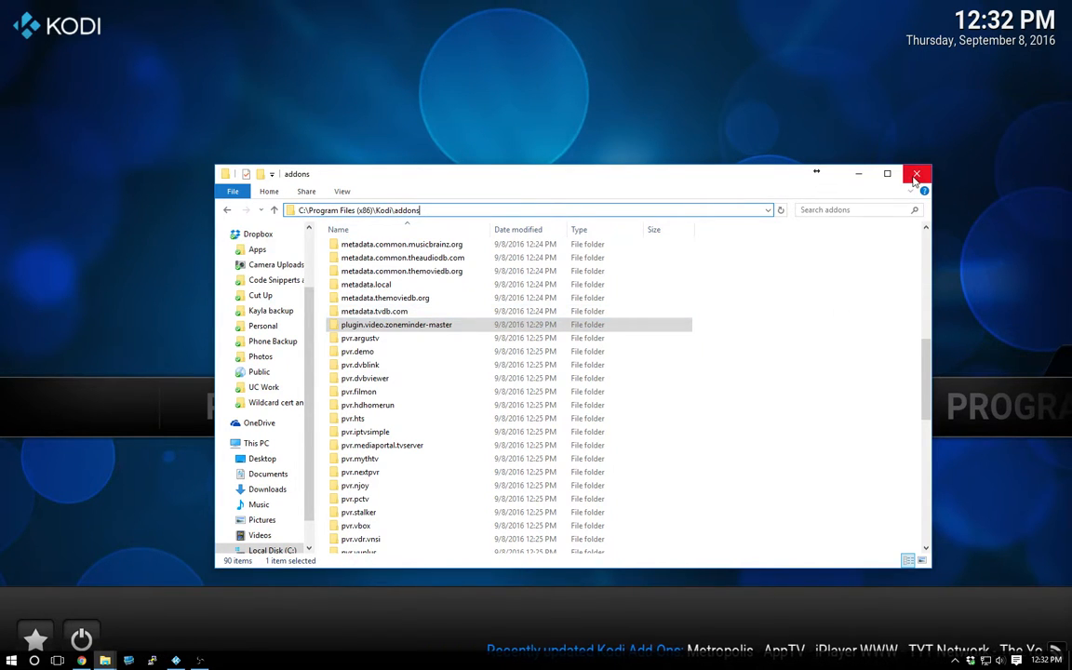
Step: Close the addons folder window and bring up Kodi's Video Add-ons list
left_click(917, 174)
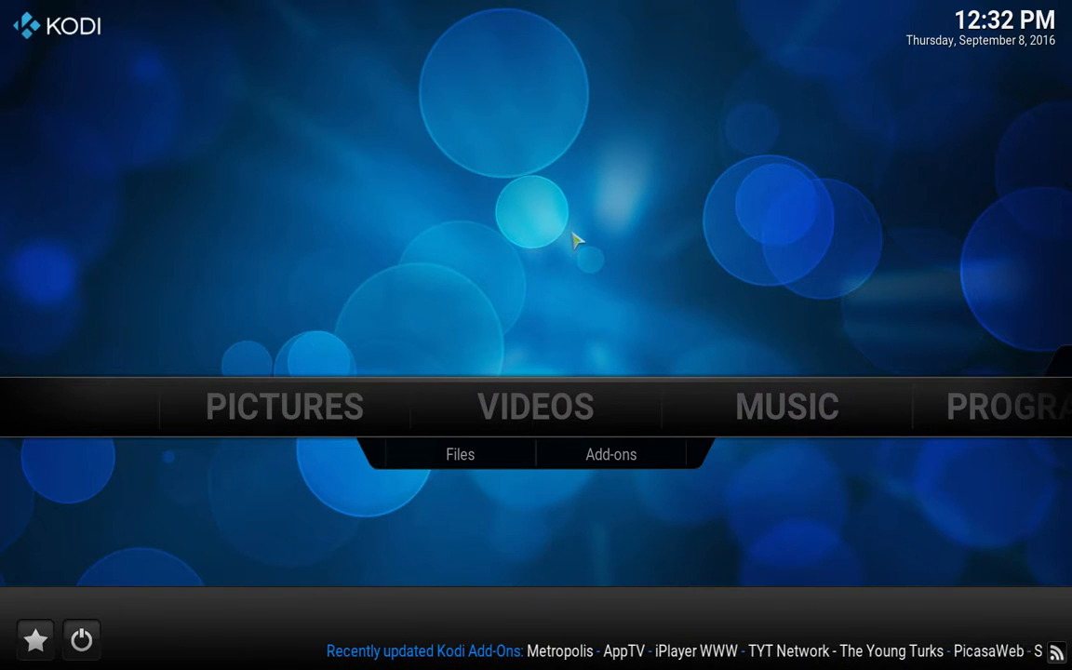
mouse_move(575, 337)
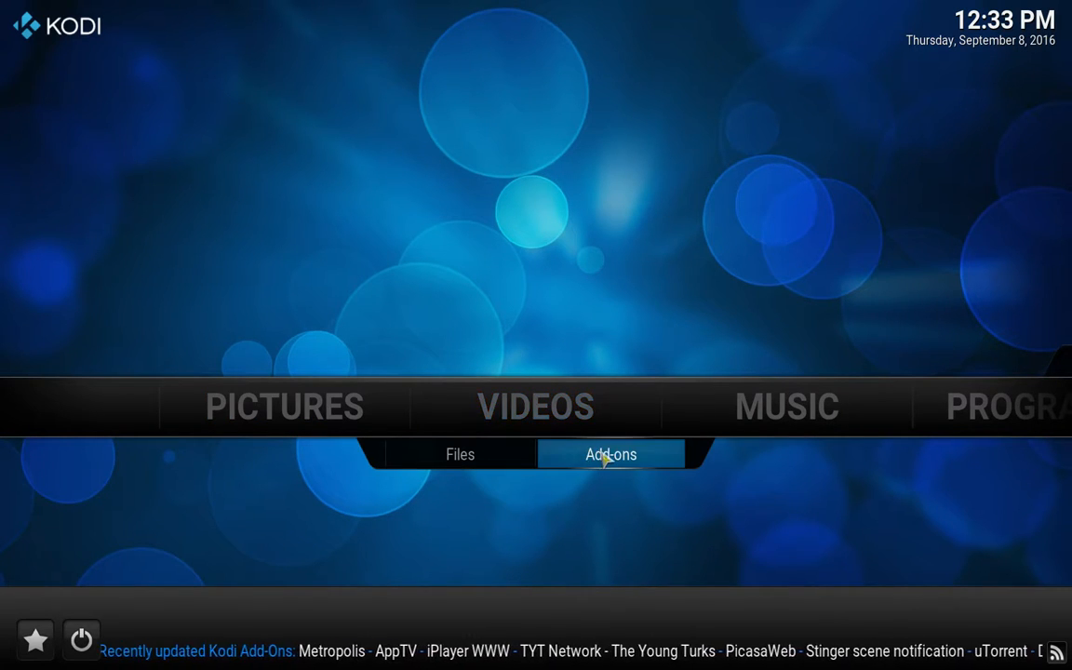
left_click(610, 454)
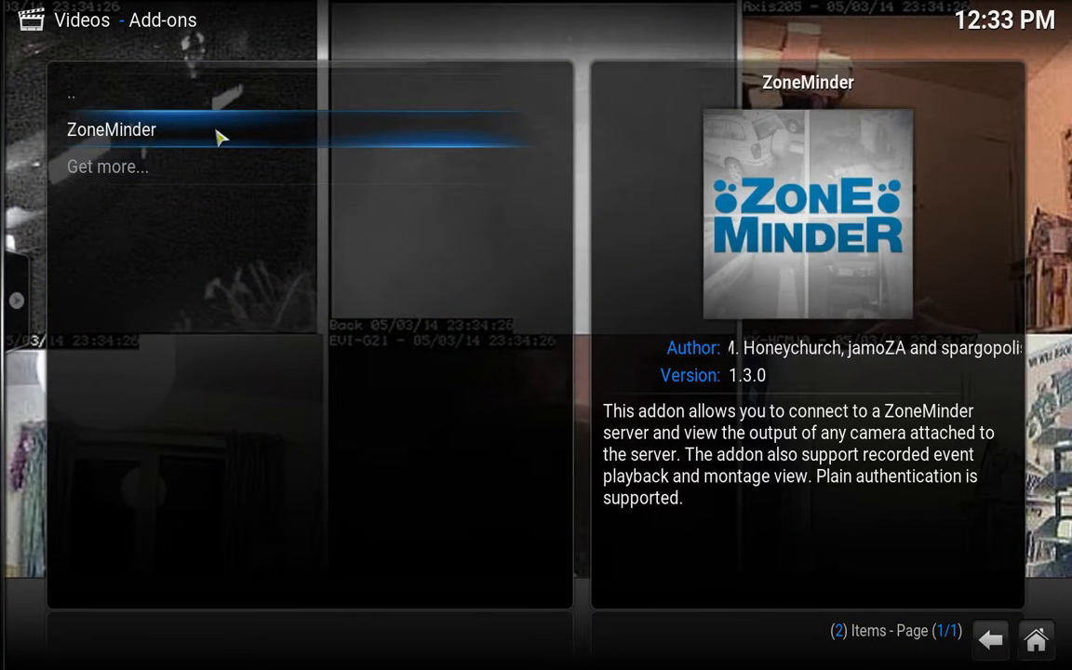
Step: Launch the ZoneMinder add-on and dismiss the Authentication Required notice
left_click(111, 130)
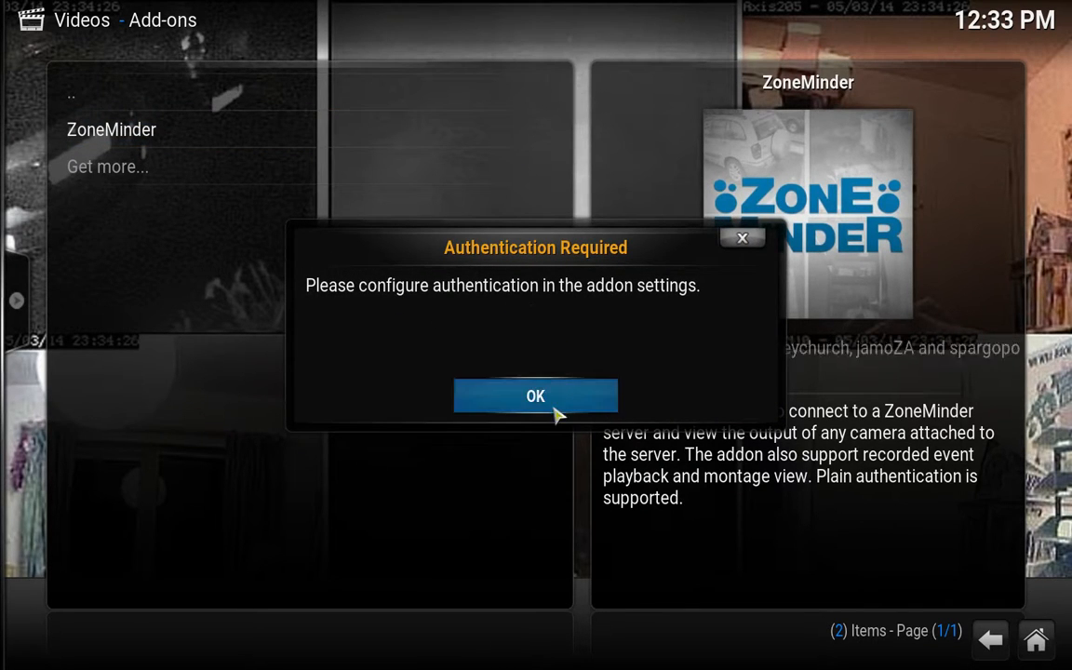
left_click(535, 395)
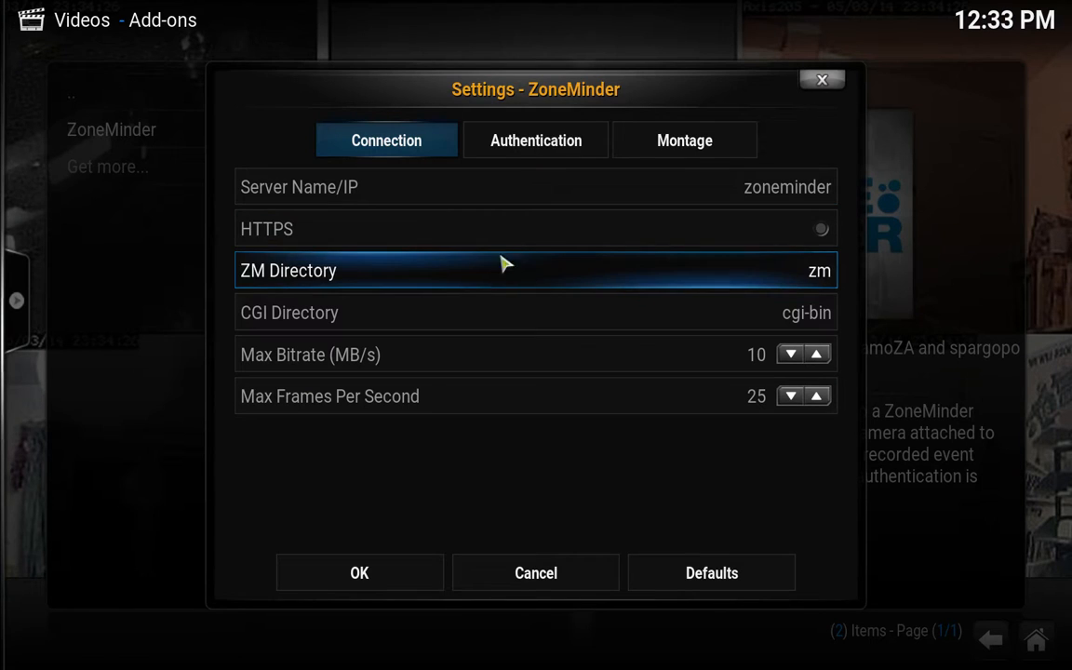
Step: Enter view.shroob.net as the ZoneMinder server name
left_click(535, 187)
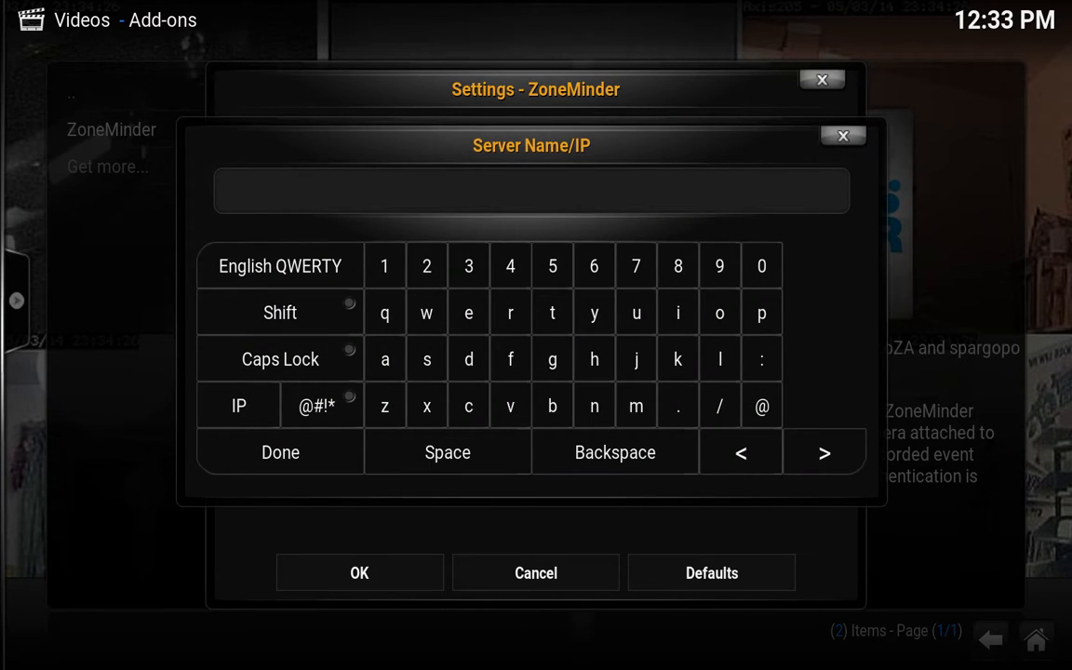
left_click(531, 192)
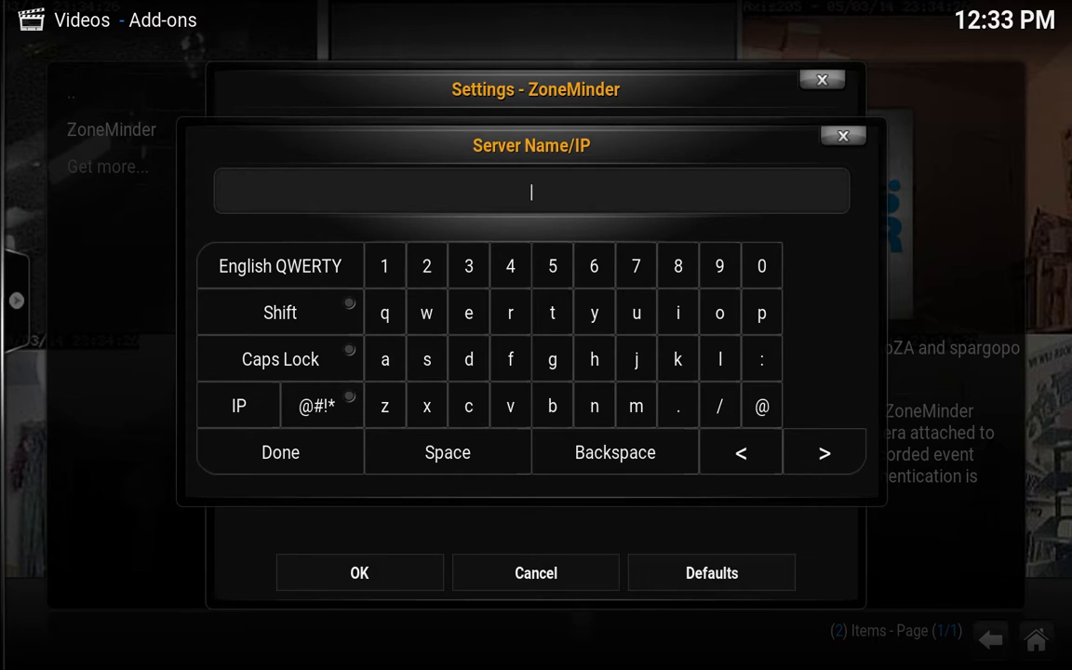
type("view.shroob.")
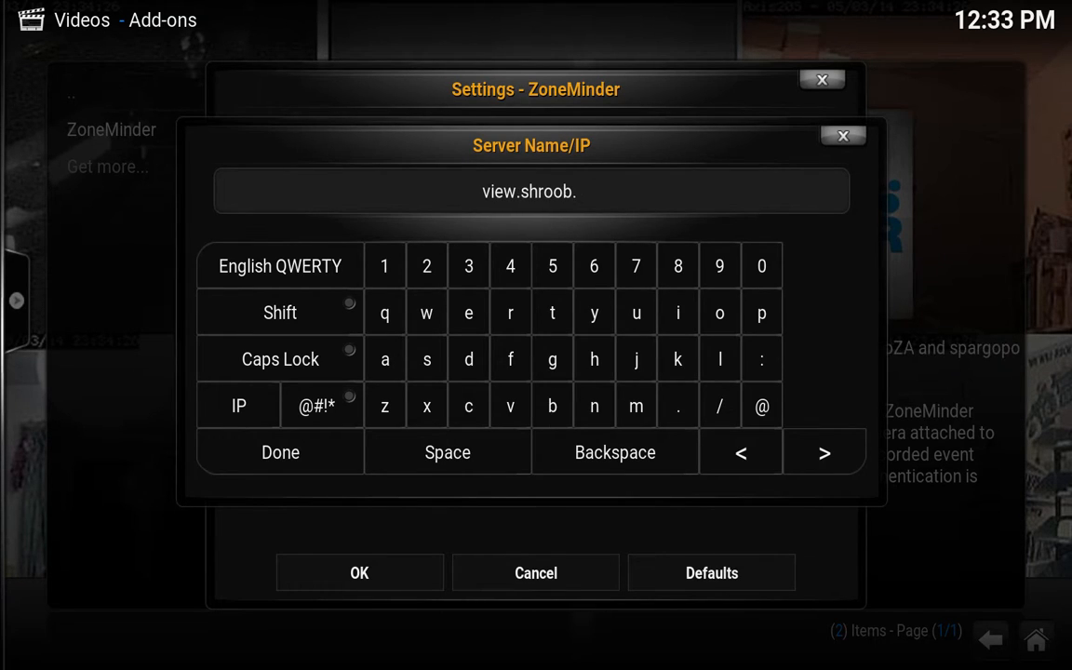
type("net")
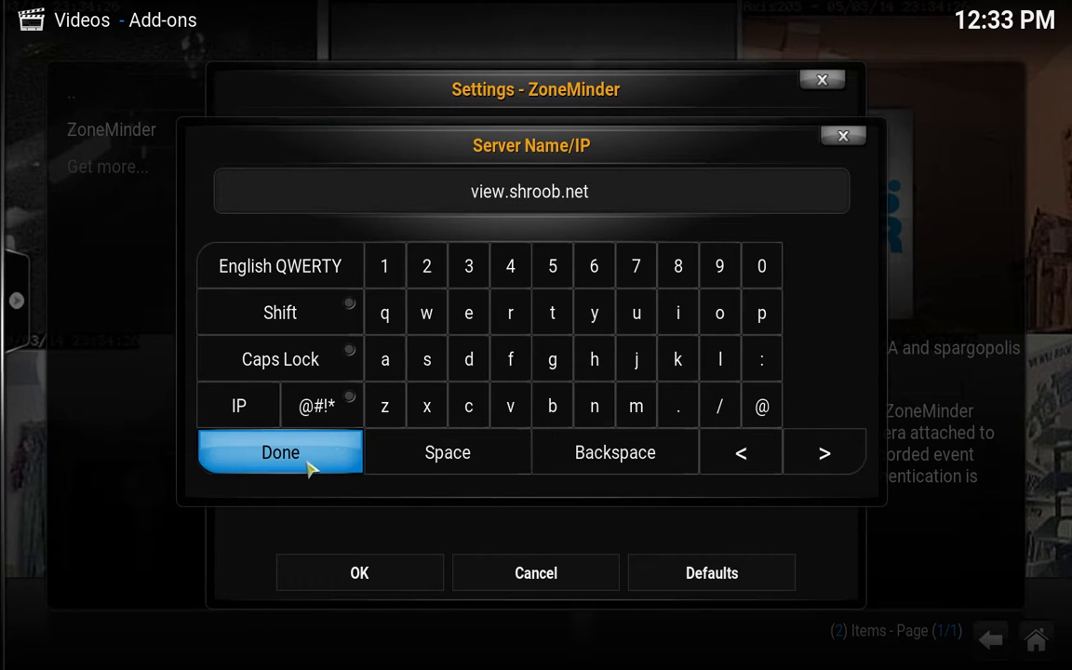
left_click(280, 453)
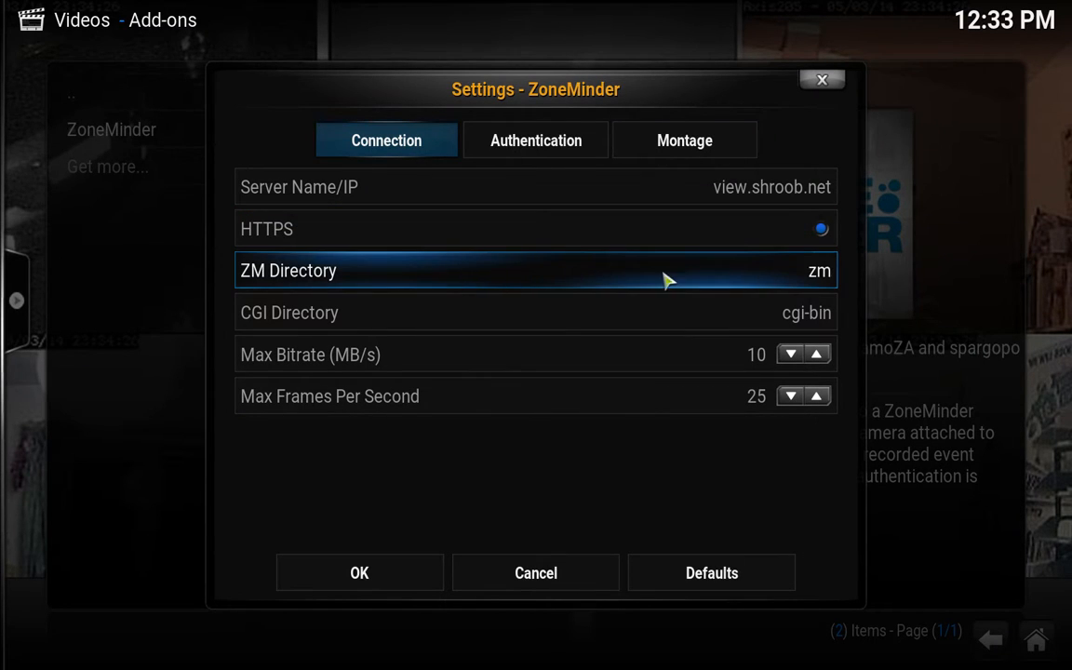
mouse_move(465, 330)
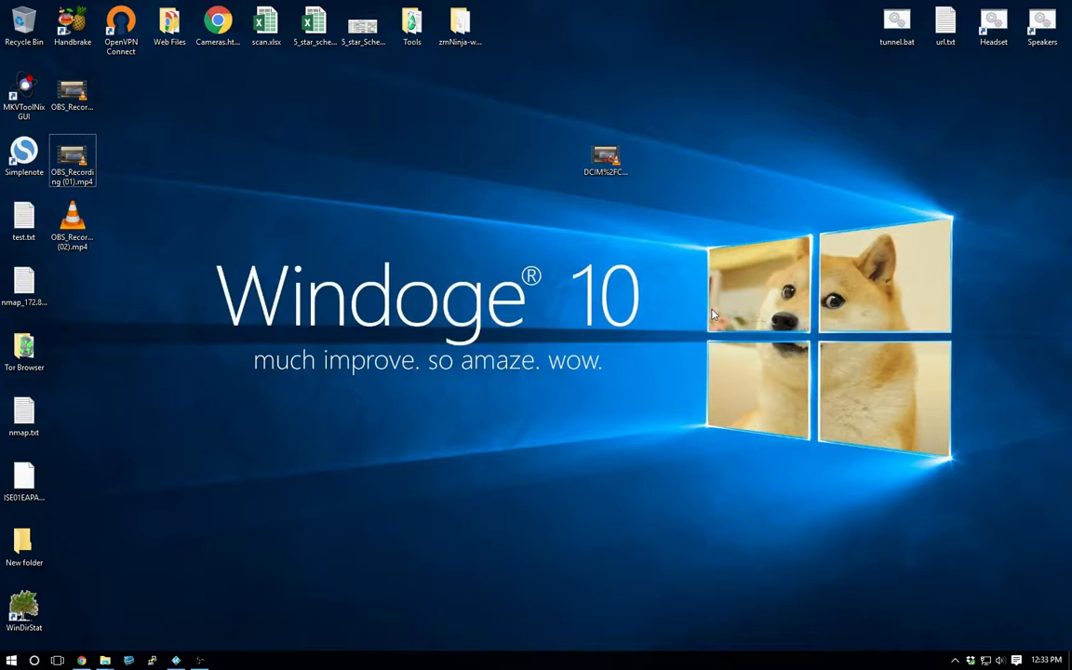
Step: Launch zmNinja.exe from the zmNinja-win64bit folder to show the camera montage
left_click(460, 26)
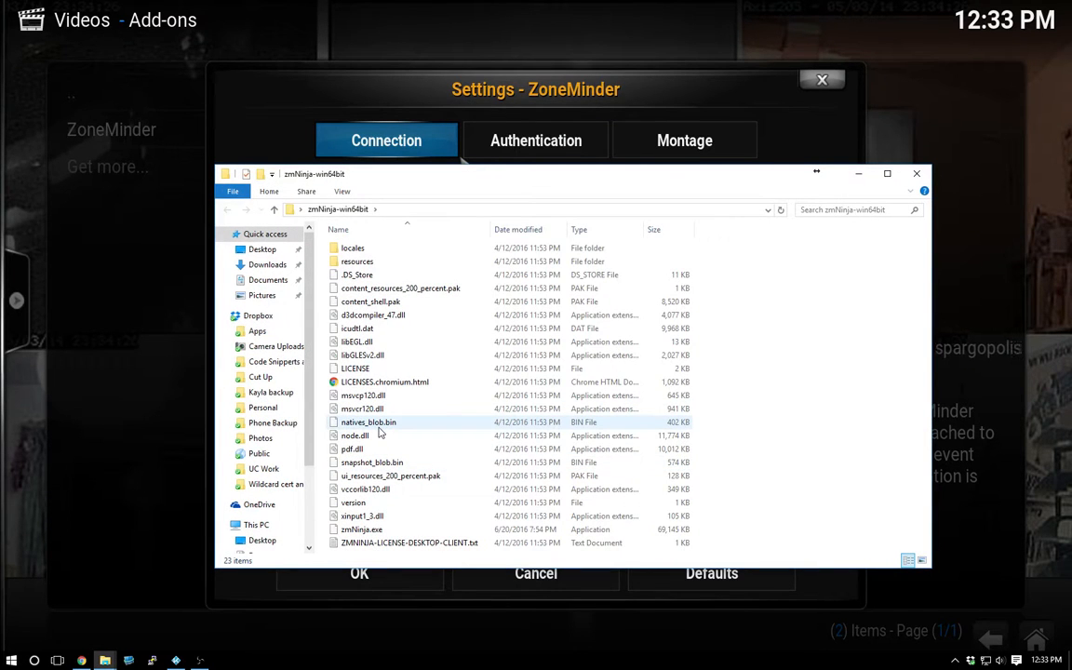
left_click(353, 503)
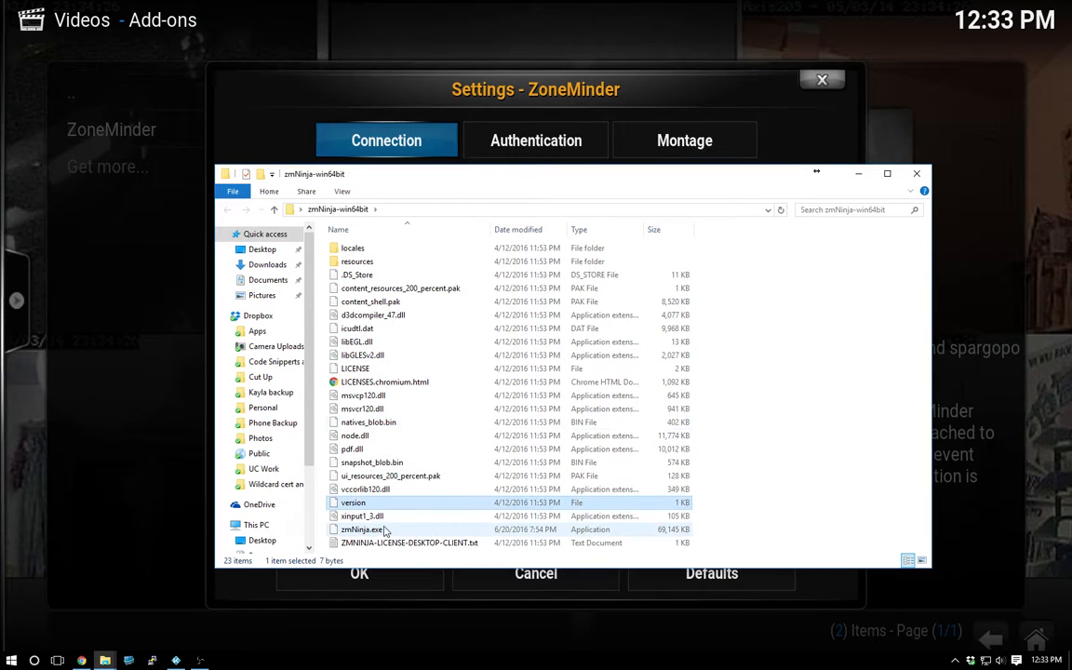
left_click(361, 529)
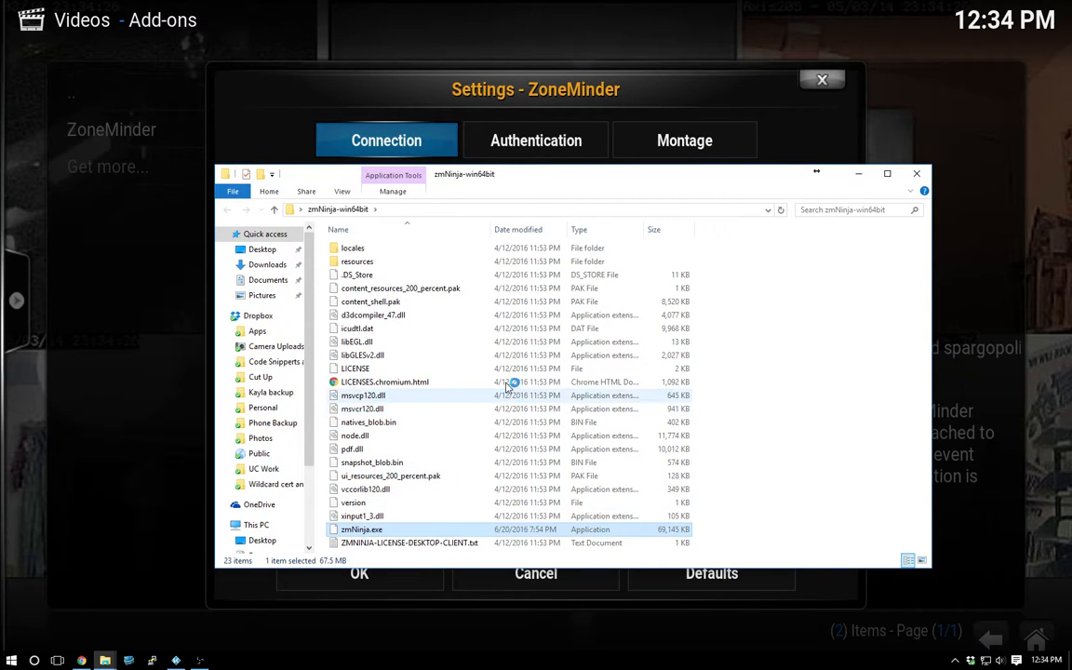
left_click(355, 368)
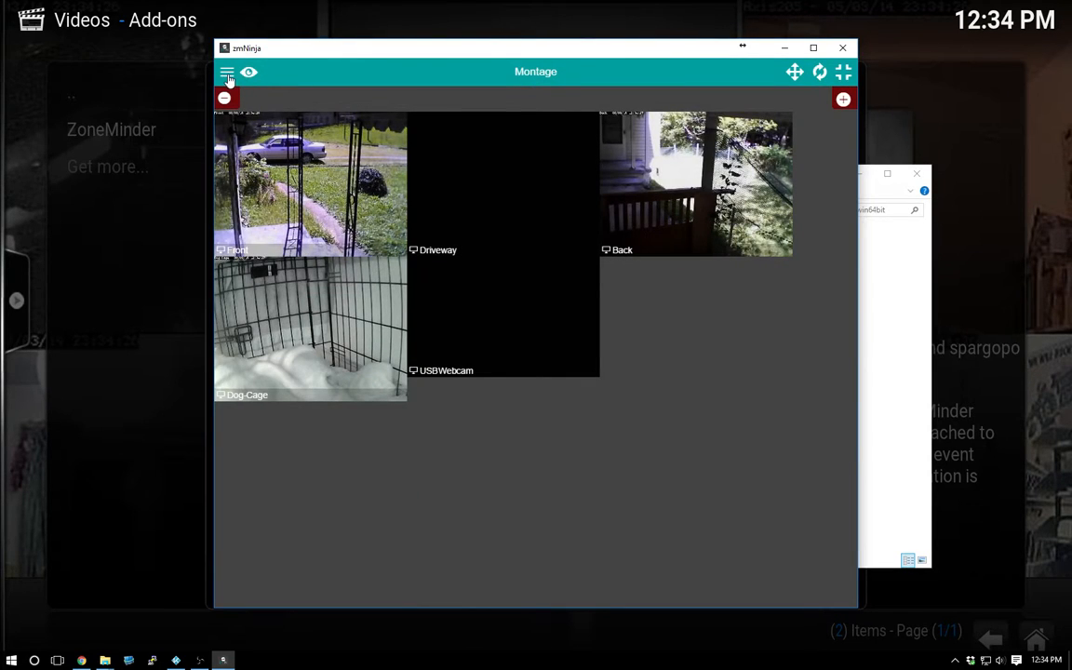
Step: Look up the server's cgi-bin path in zmNinja's ZM Settings
left_click(226, 72)
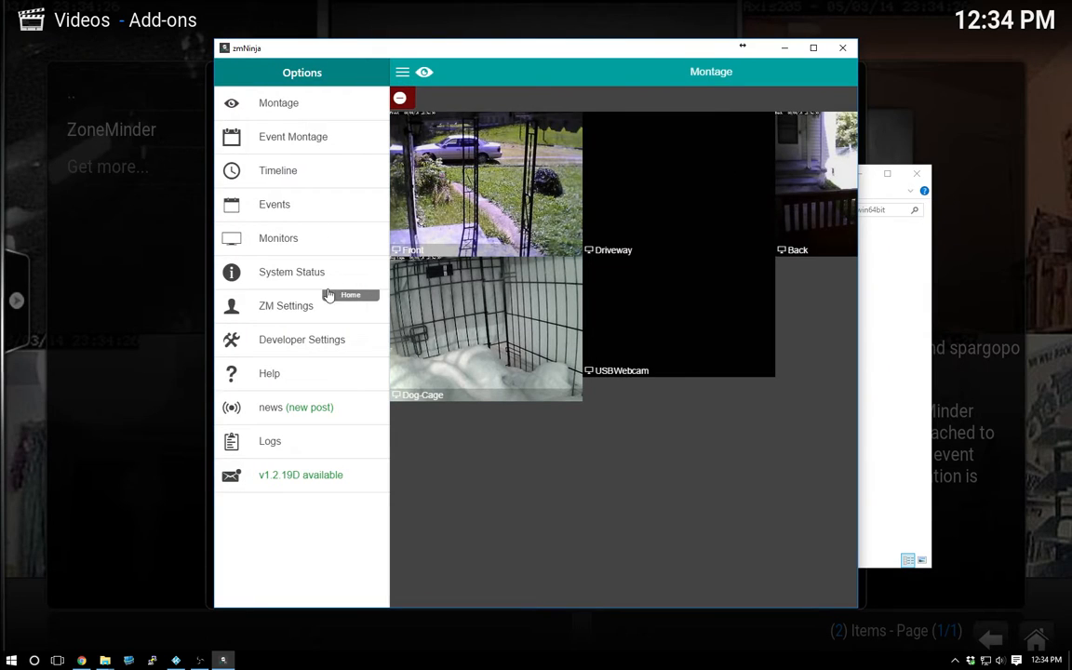
left_click(286, 305)
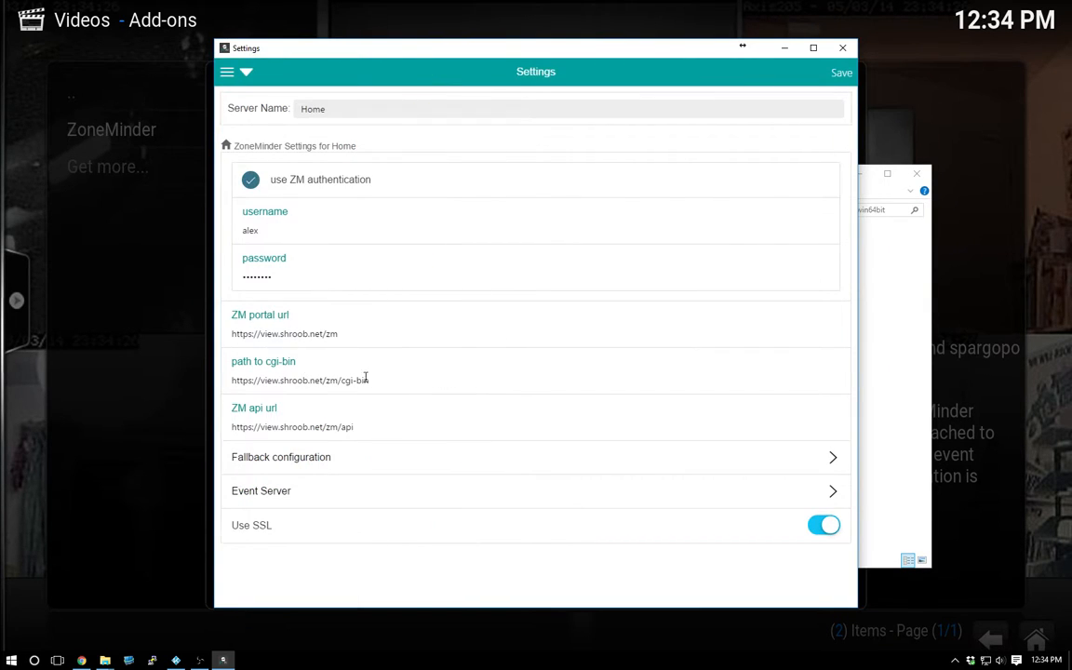
double_click(346, 381)
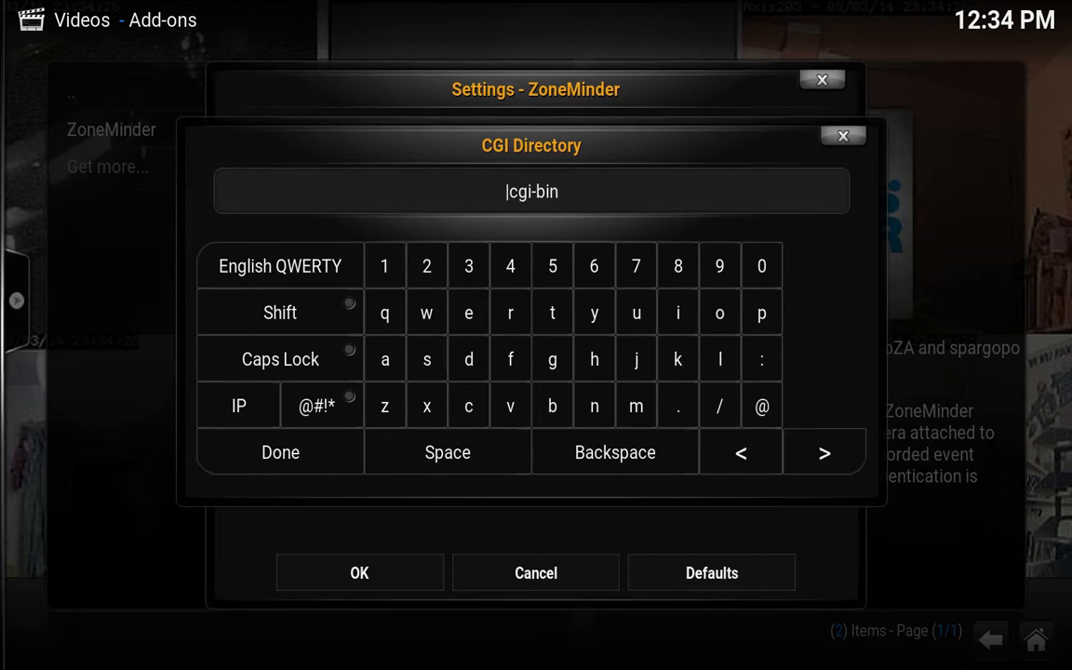
Step: Change the ZoneMinder CGI directory to zm/cgi-bin
left_click(384, 406)
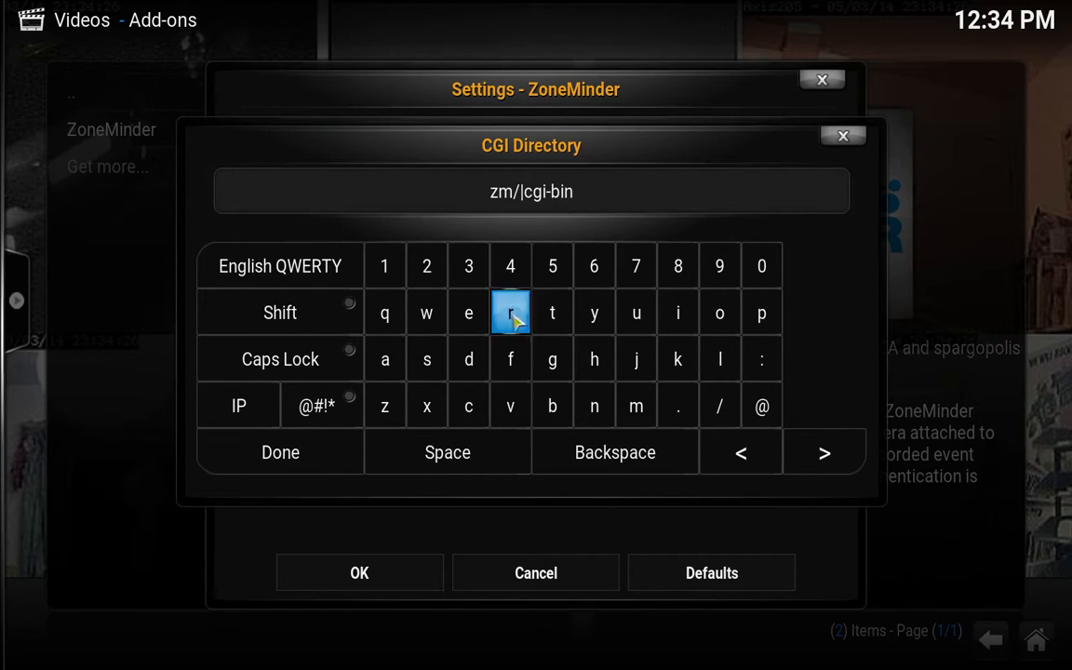
left_click(280, 452)
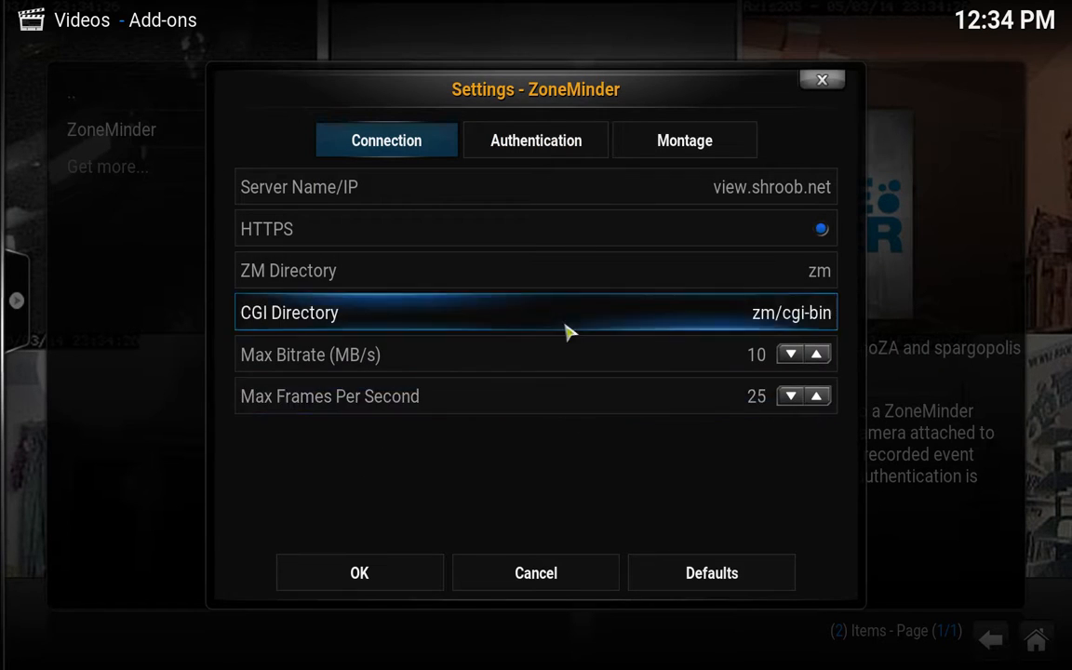
left_click(535, 140)
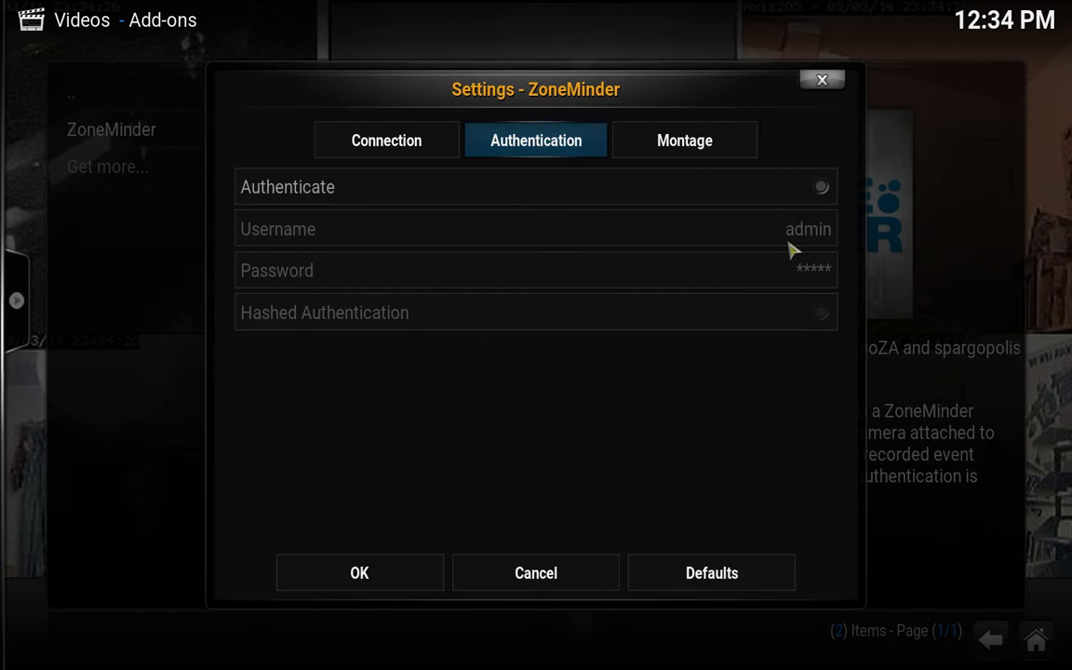
mouse_move(761, 244)
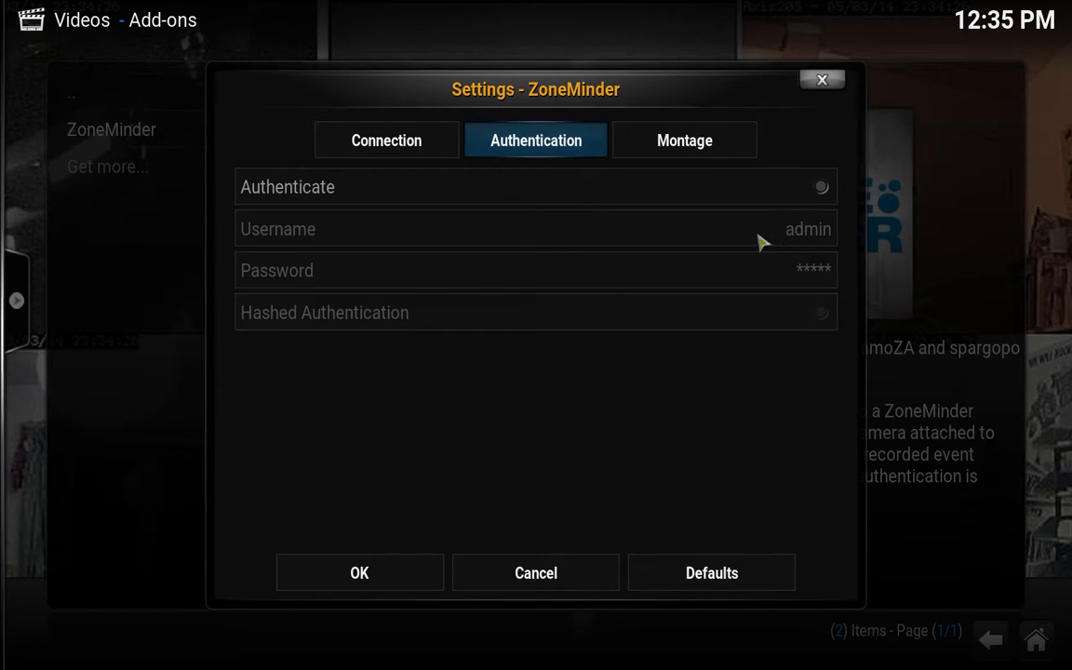
Step: Turn on authentication, set username alex, and clear the old password
left_click(536, 229)
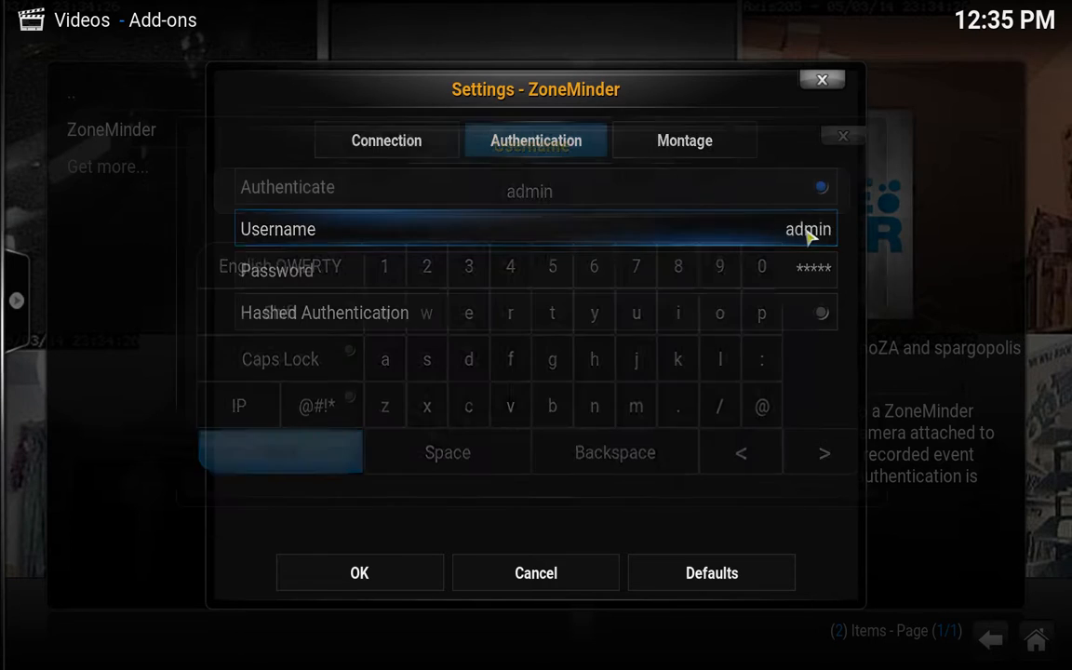
left_click(529, 229)
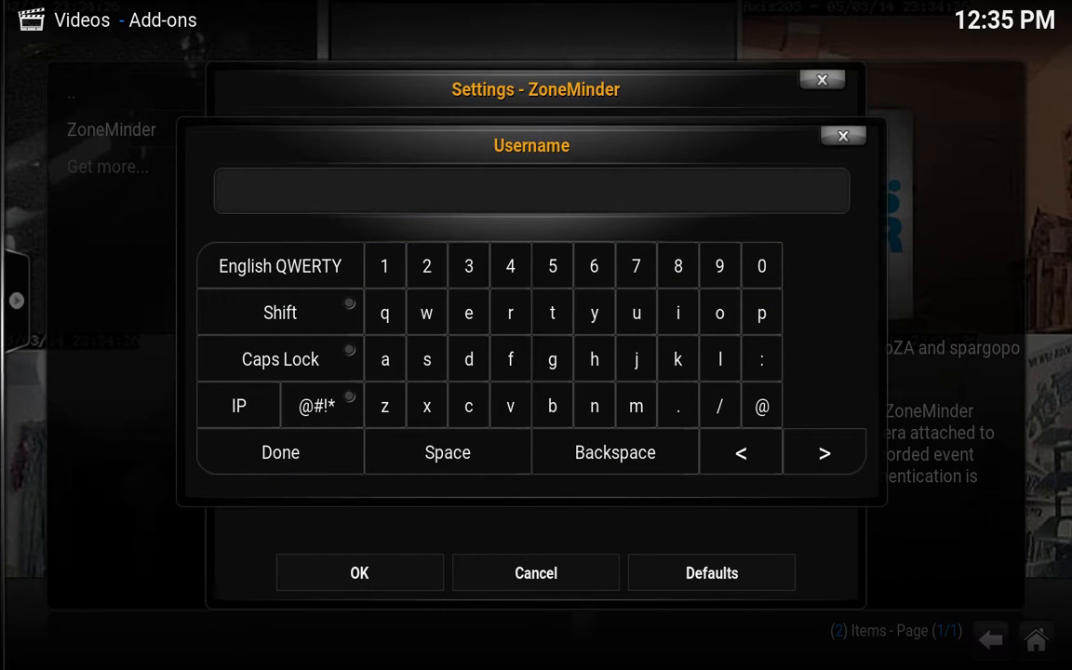
type("alex")
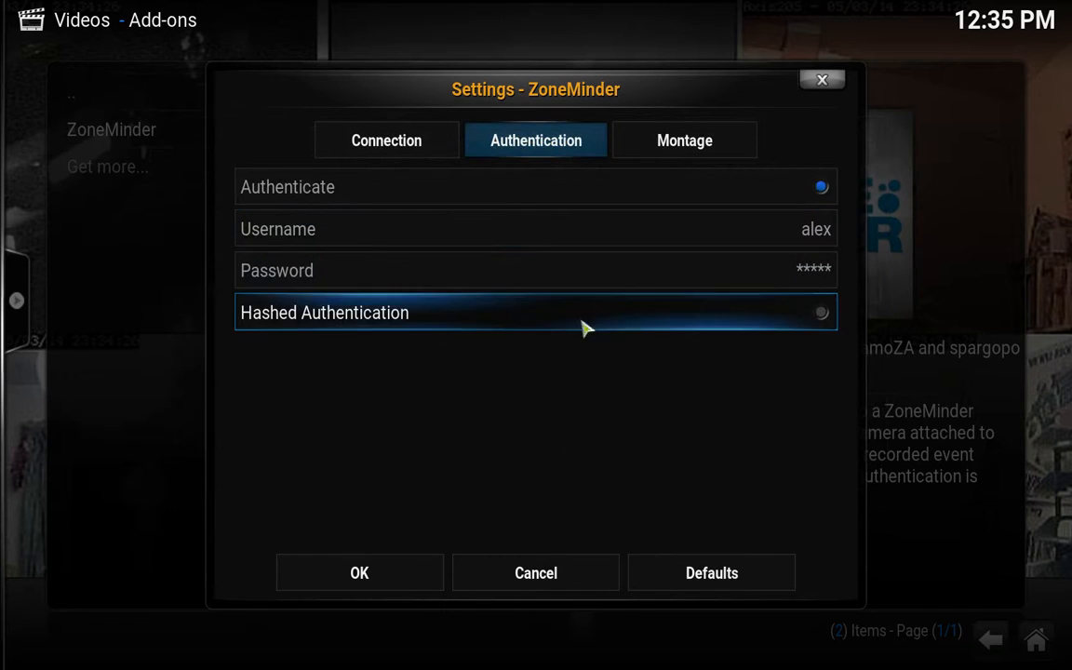
left_click(535, 270)
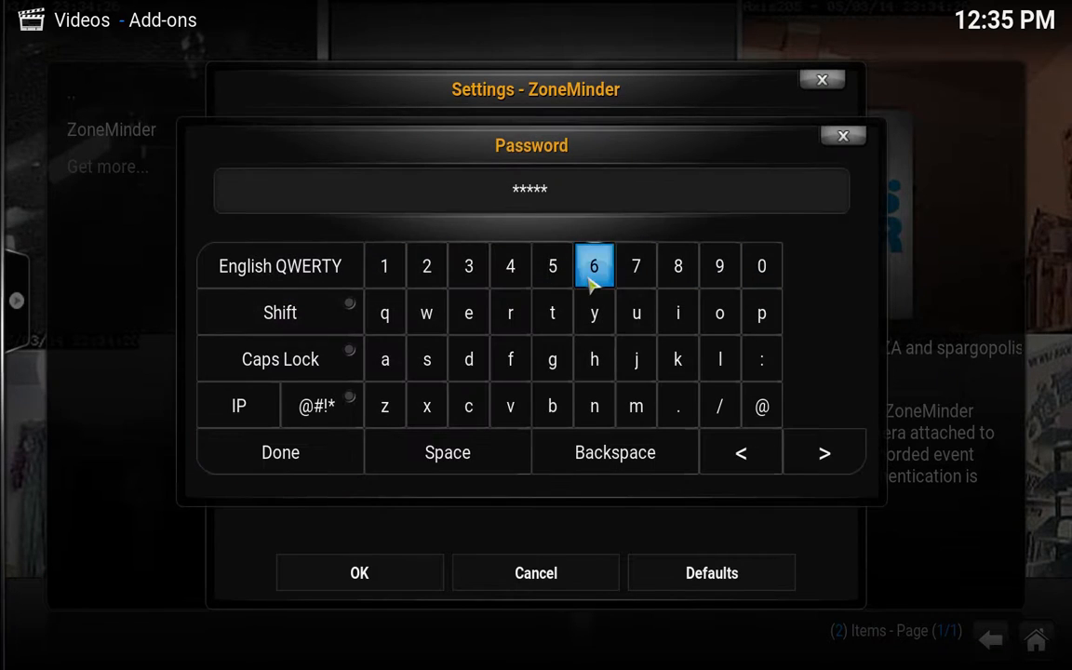
left_click(615, 453)
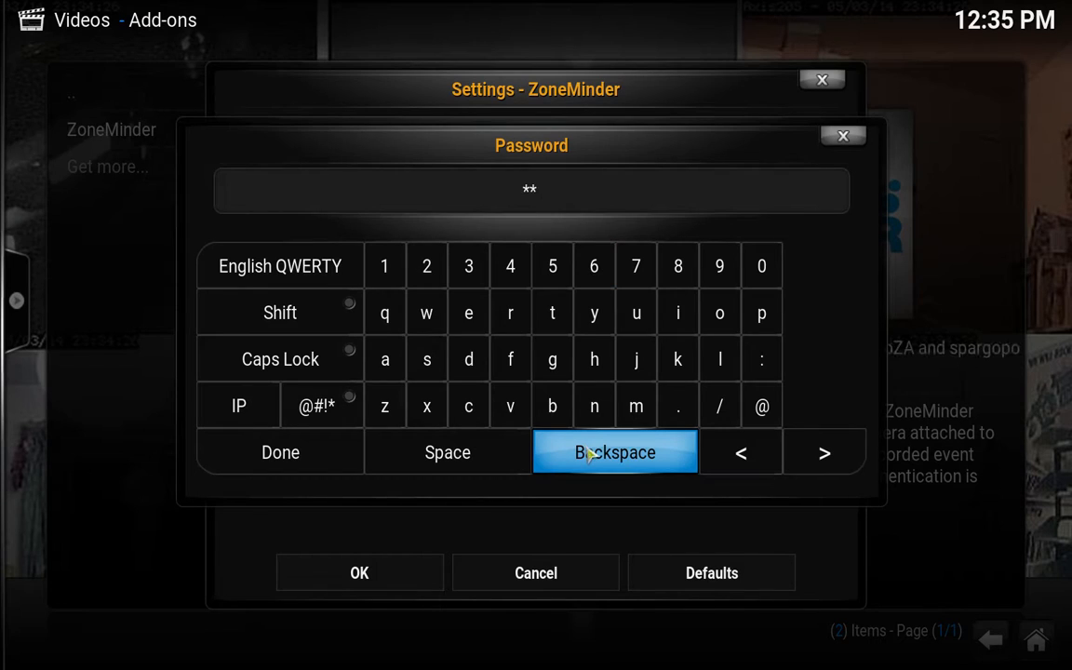
left_click(614, 452)
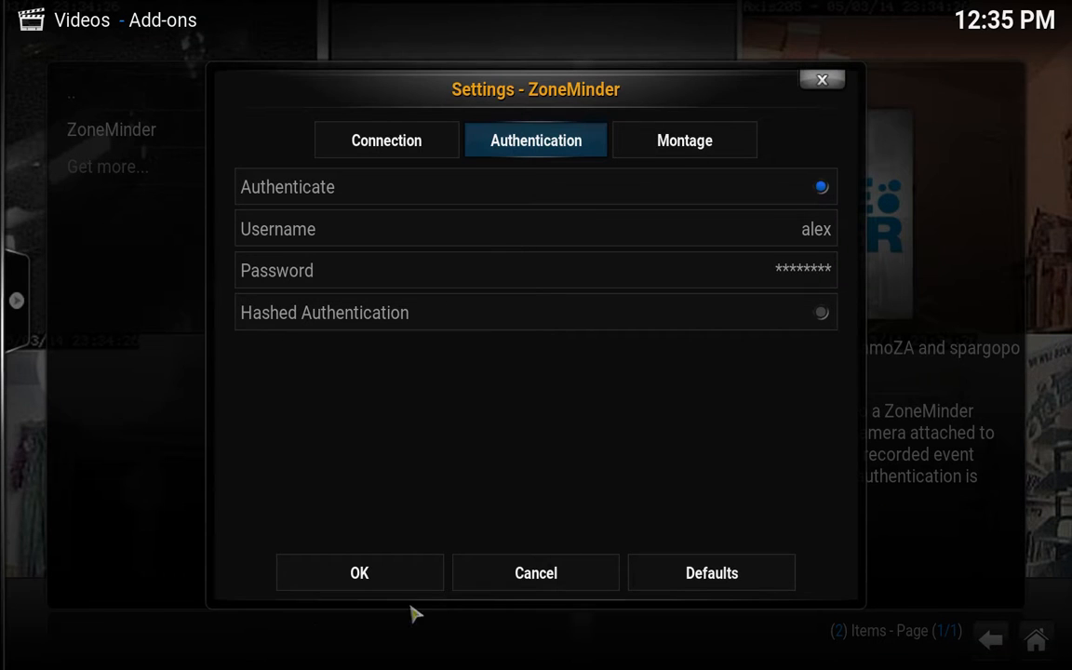
Step: Save the ZoneMinder authentication settings with OK
left_click(360, 572)
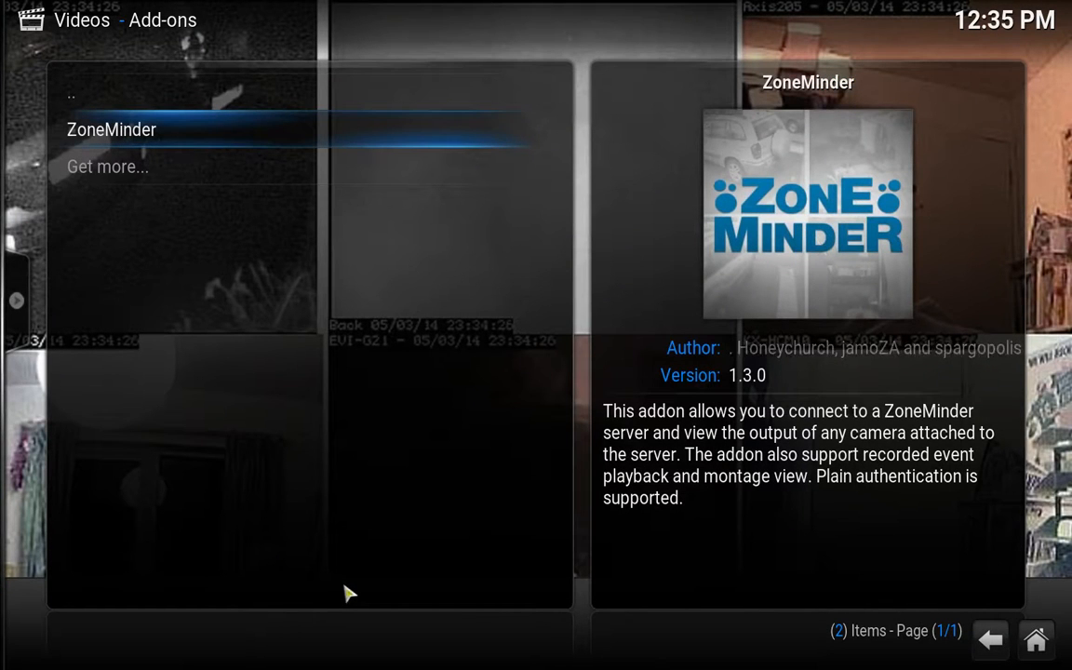
mouse_move(144, 131)
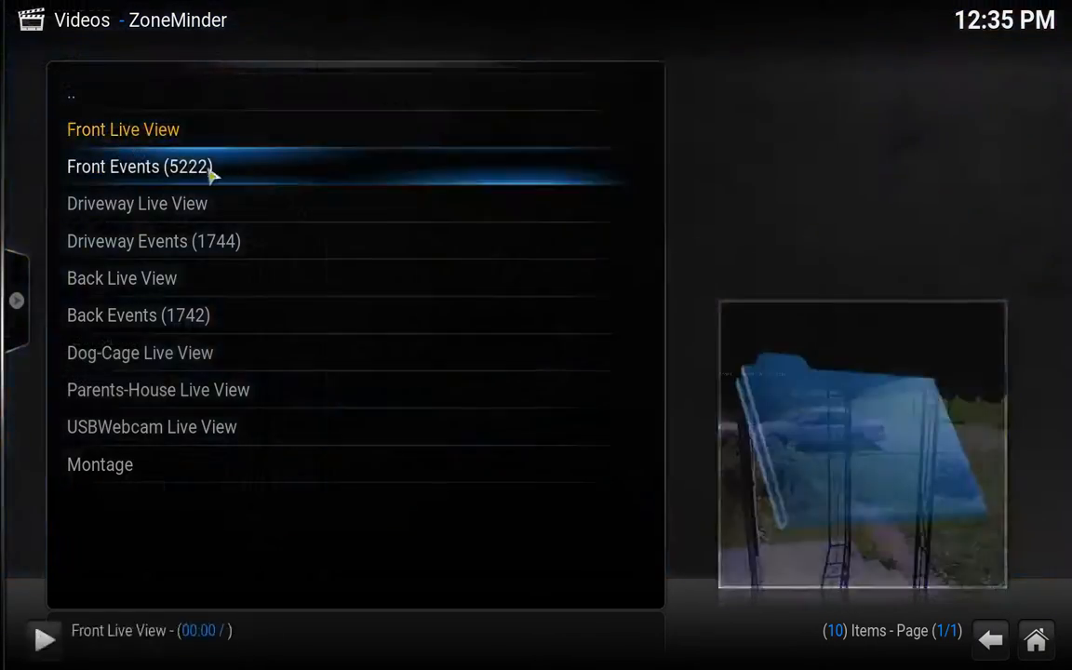
Step: Play the Front Live View feed and go back to the home menu
left_click(123, 129)
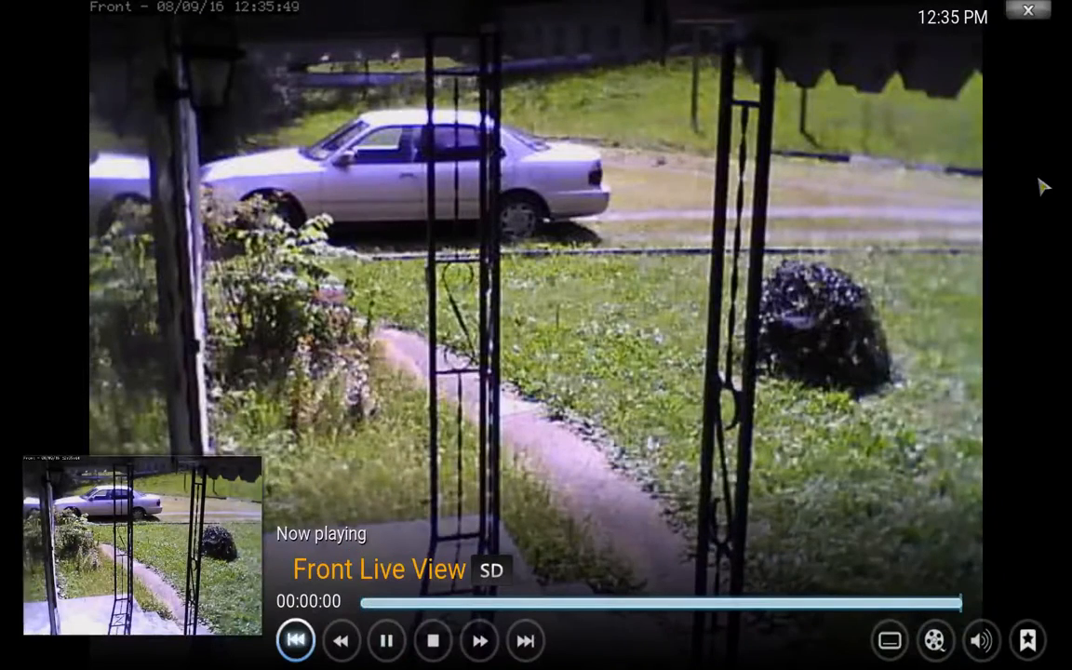
left_click(386, 641)
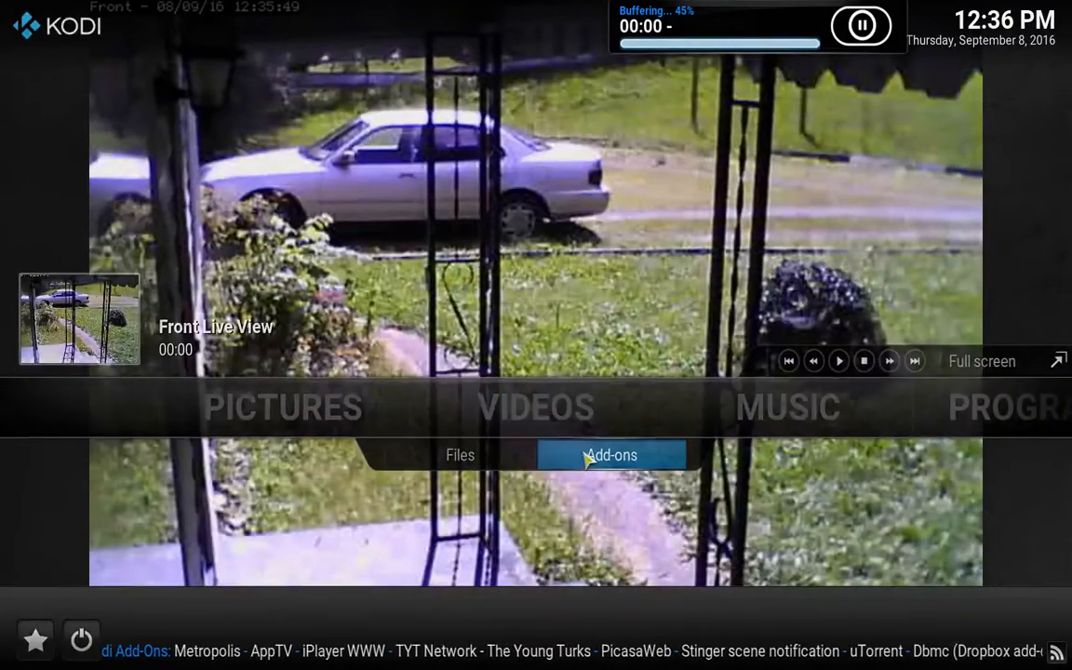
Step: Return to the video add-ons and open Front Events (5222) in ZoneMinder
left_click(610, 455)
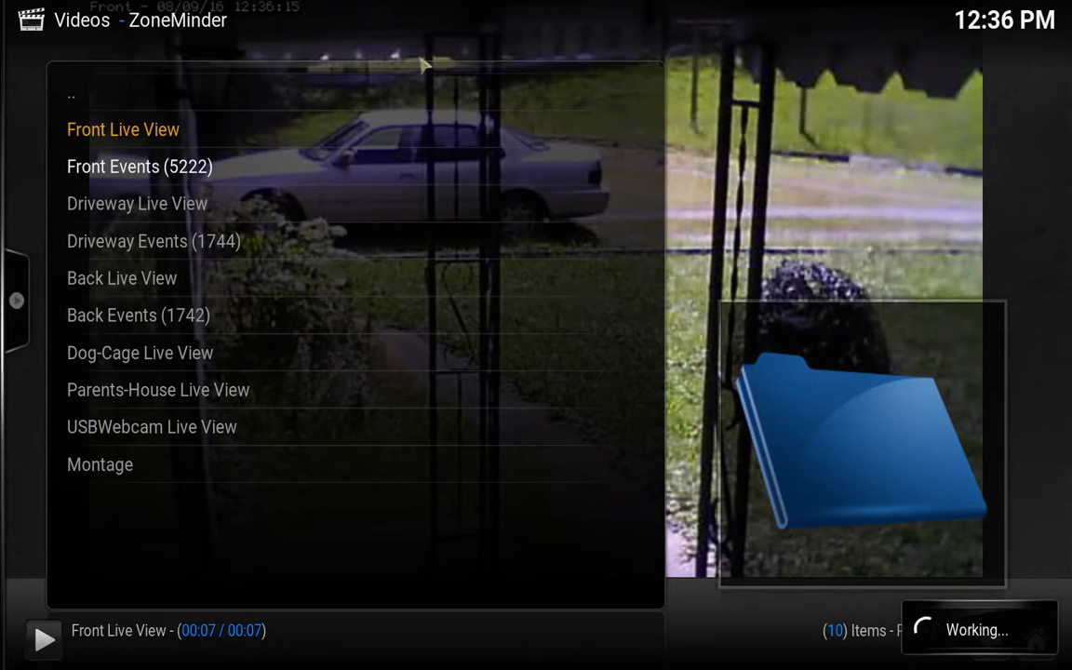
mouse_move(372, 293)
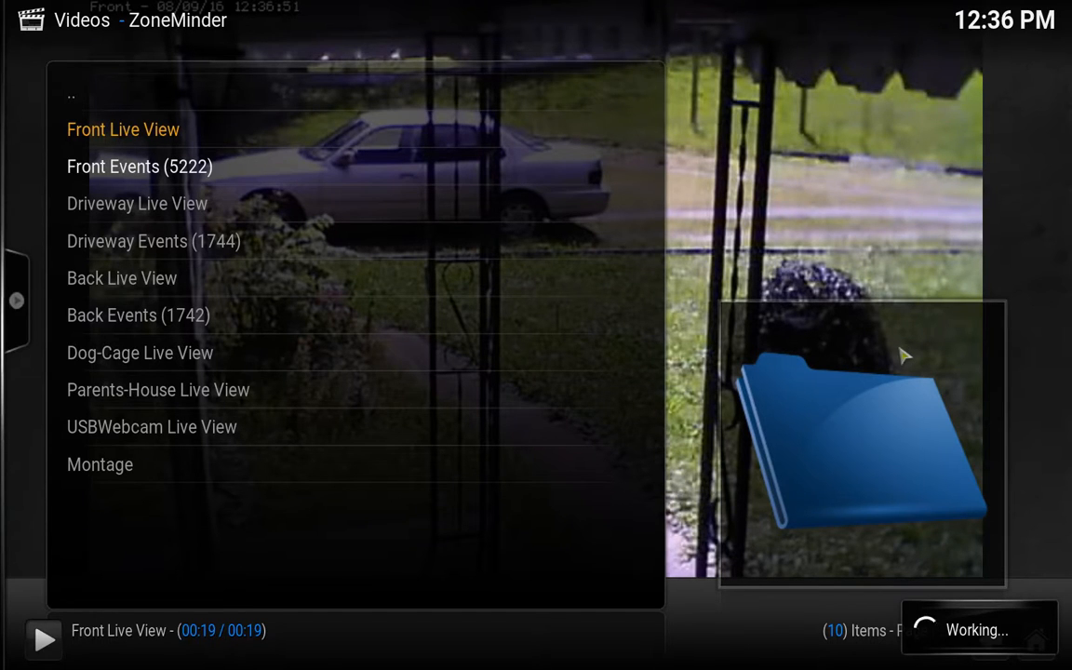
mouse_move(127, 481)
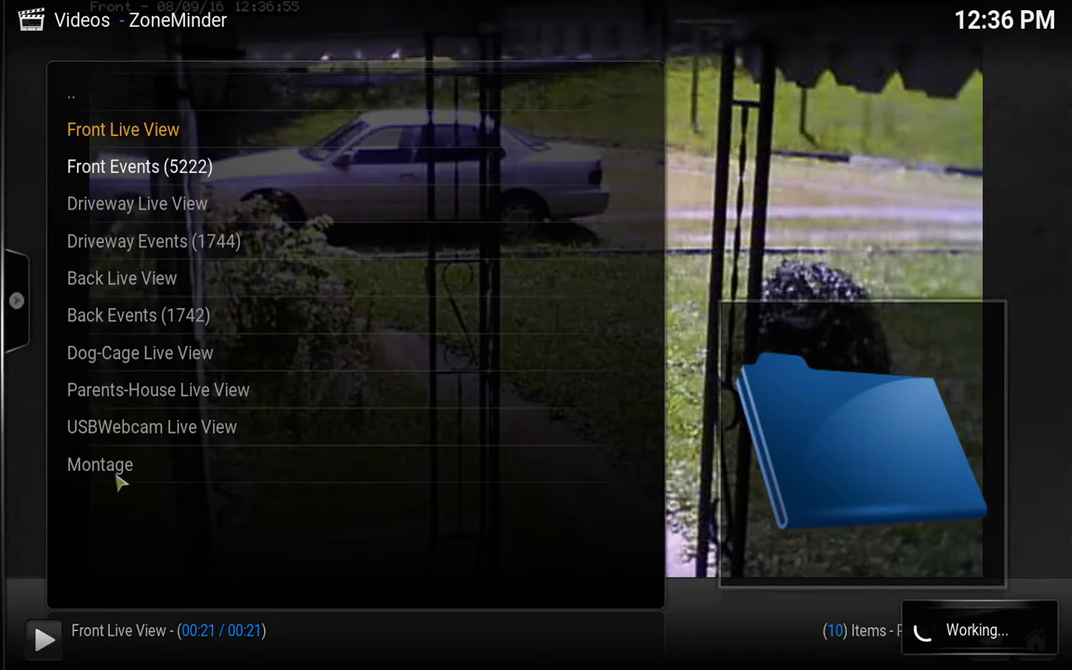
mouse_move(740, 501)
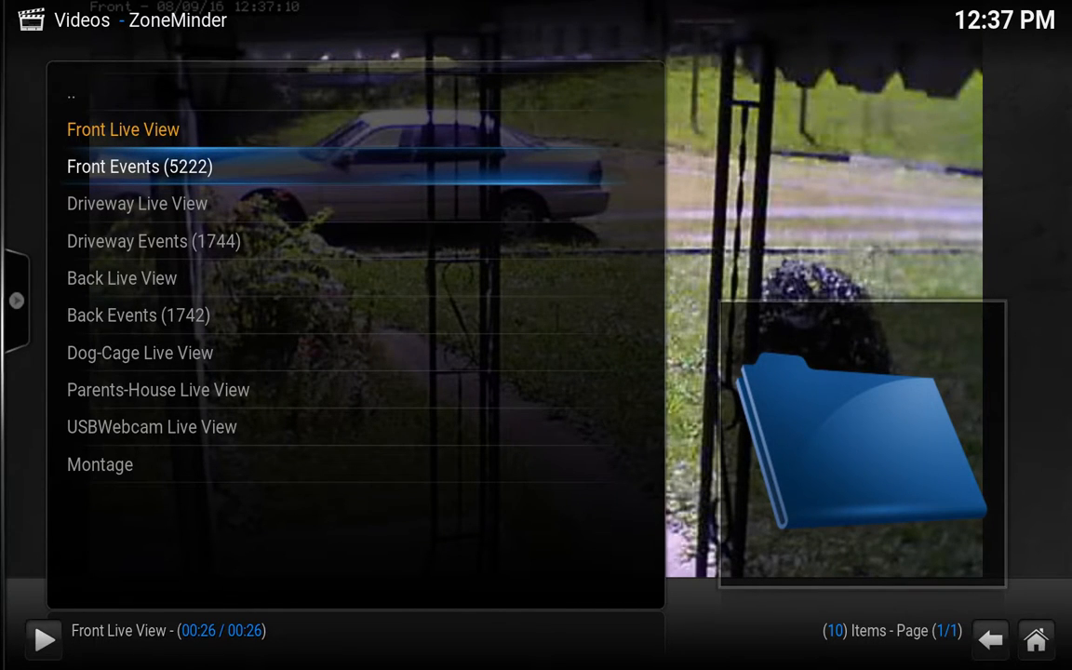
left_click(26, 219)
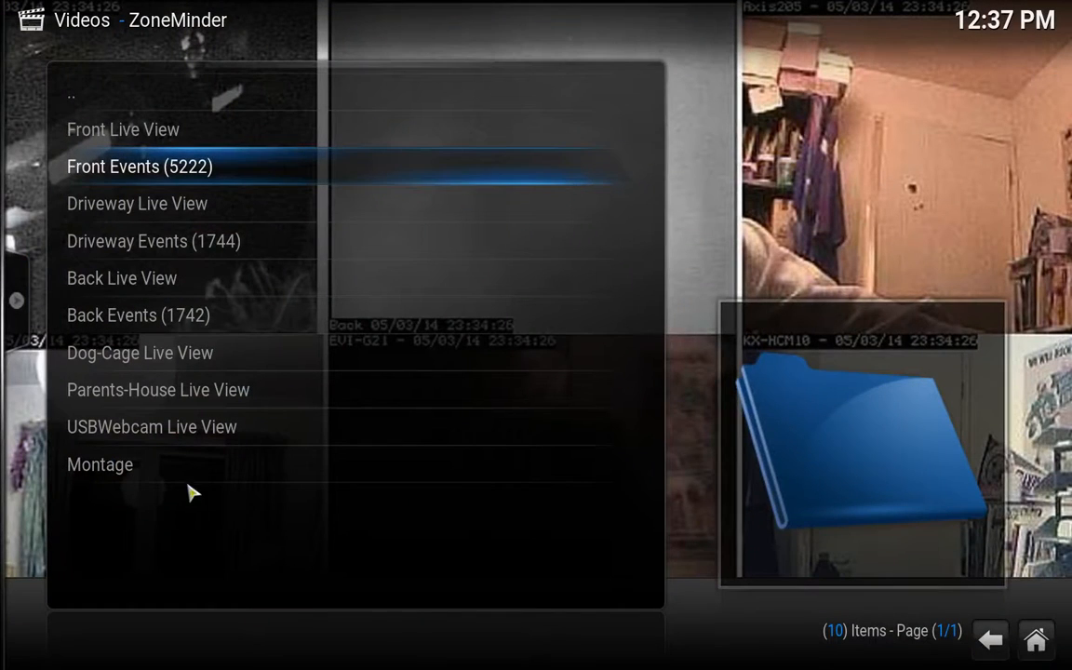
mouse_move(139, 474)
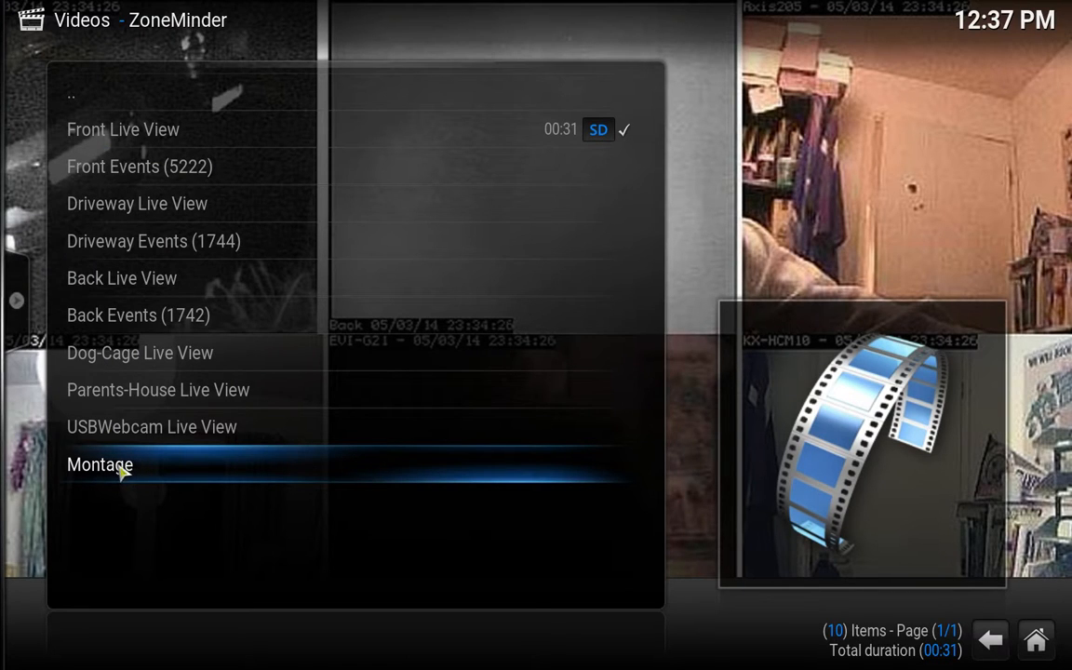
mouse_move(197, 517)
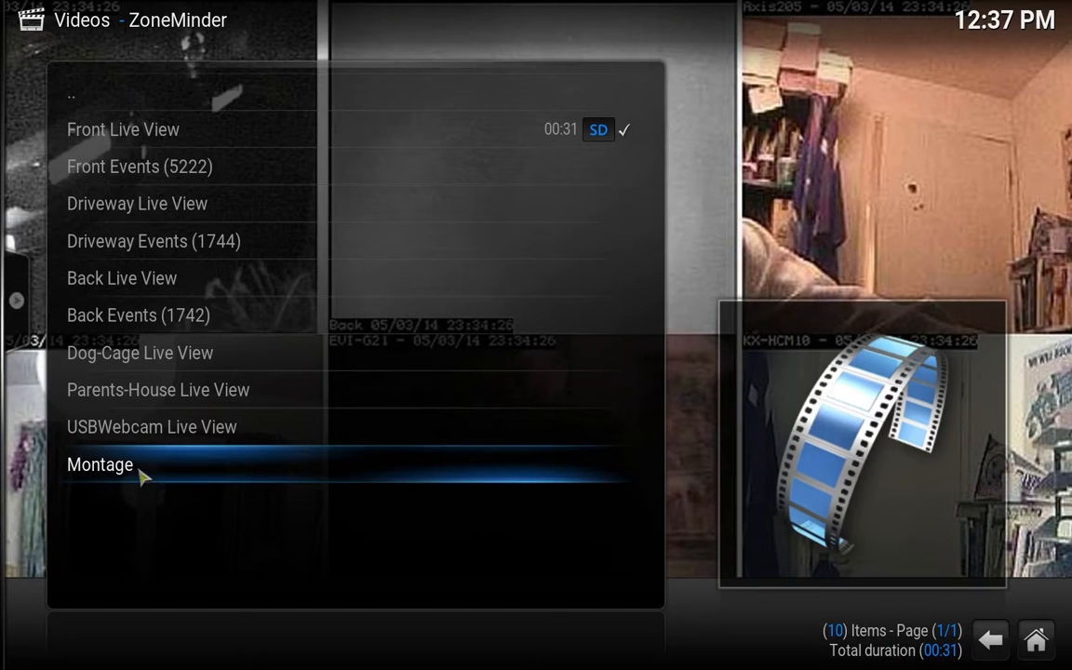
mouse_move(135, 477)
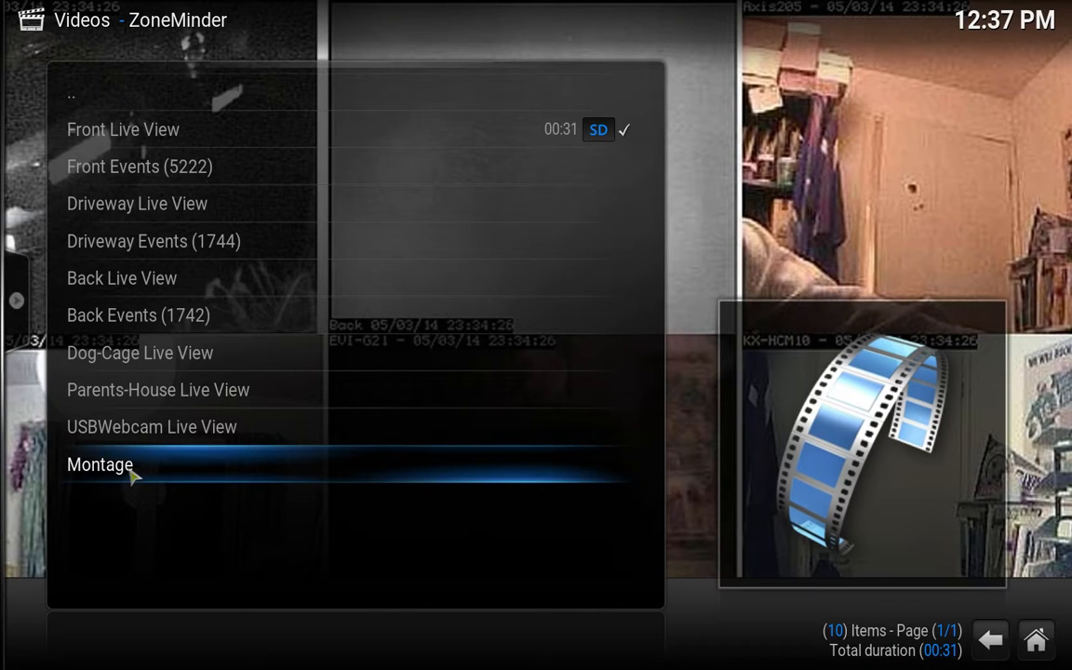
mouse_move(153, 517)
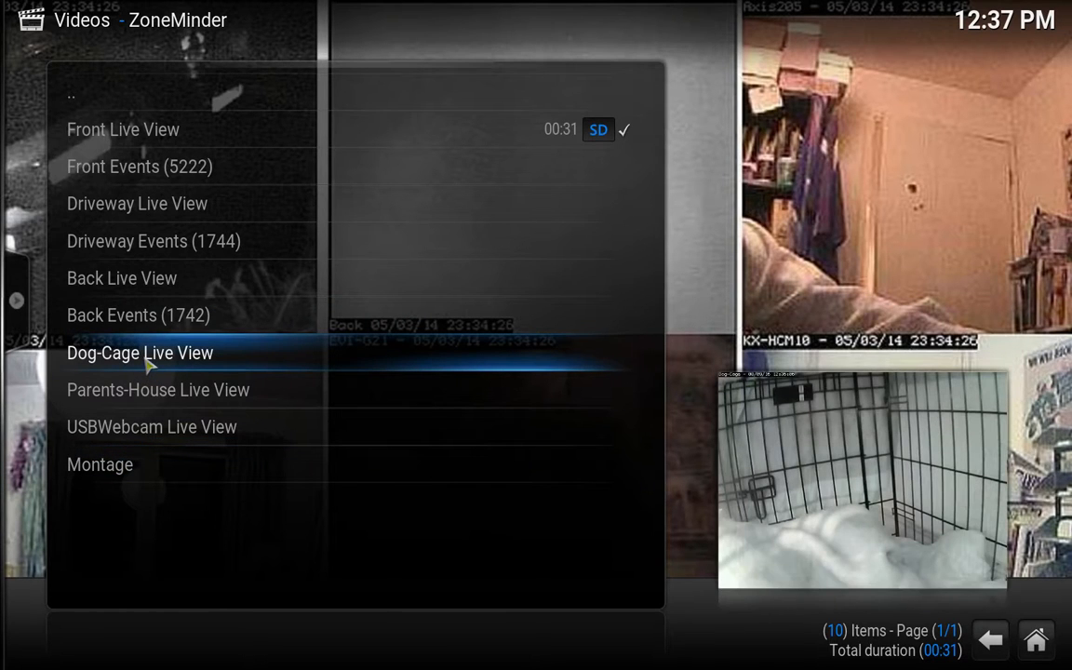
Step: Play the Dog-Cage live view, then open Back Events (1742)
left_click(140, 352)
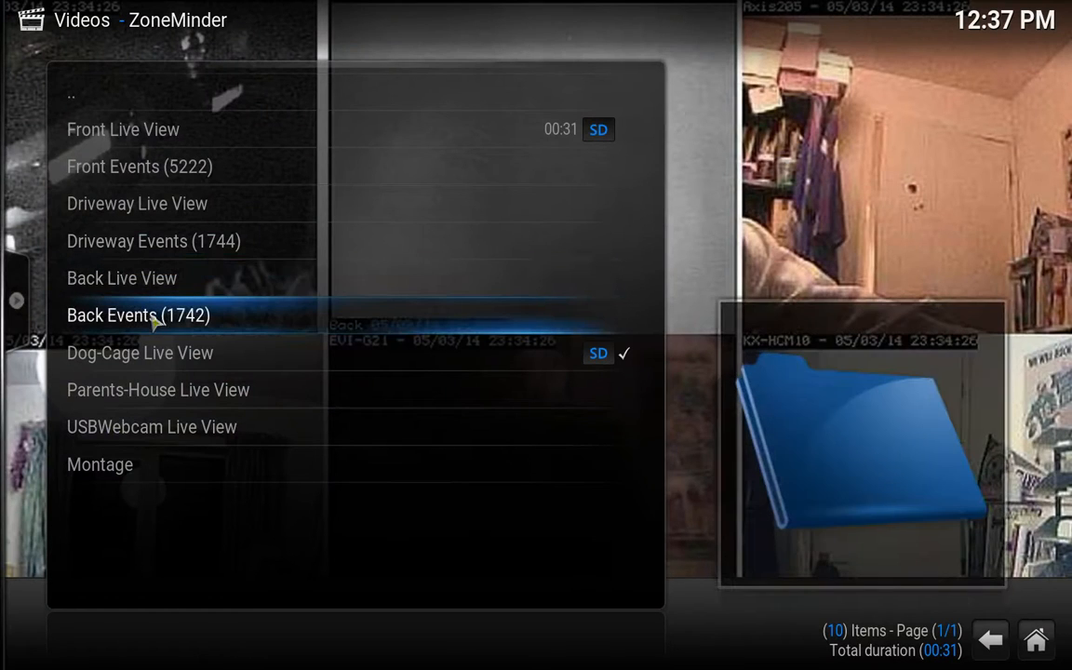
mouse_move(97, 327)
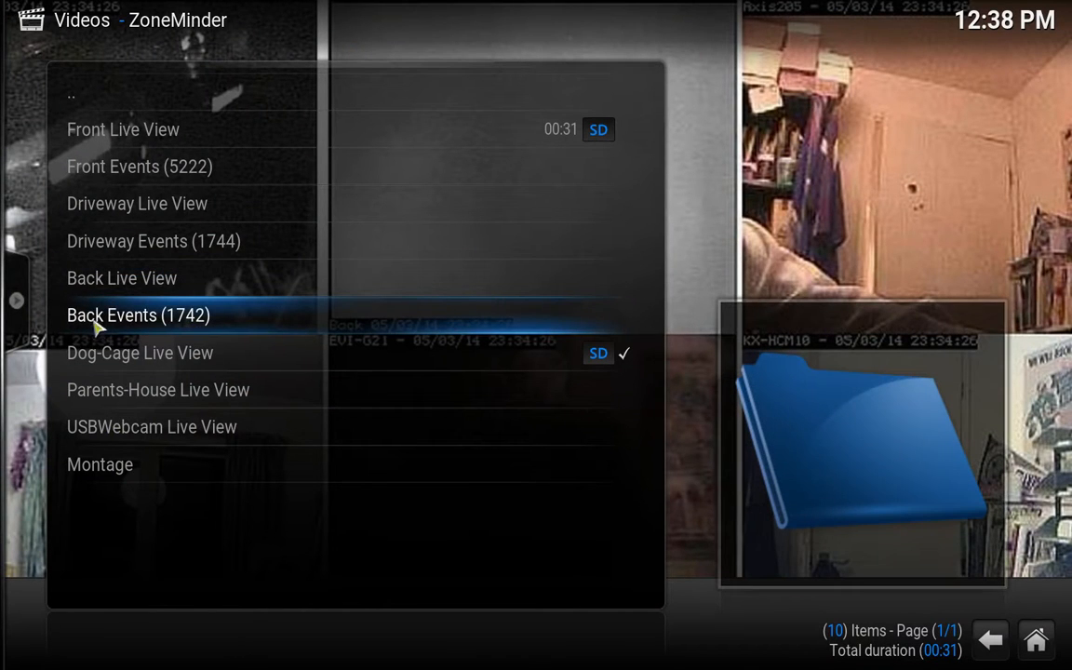
left_click(138, 314)
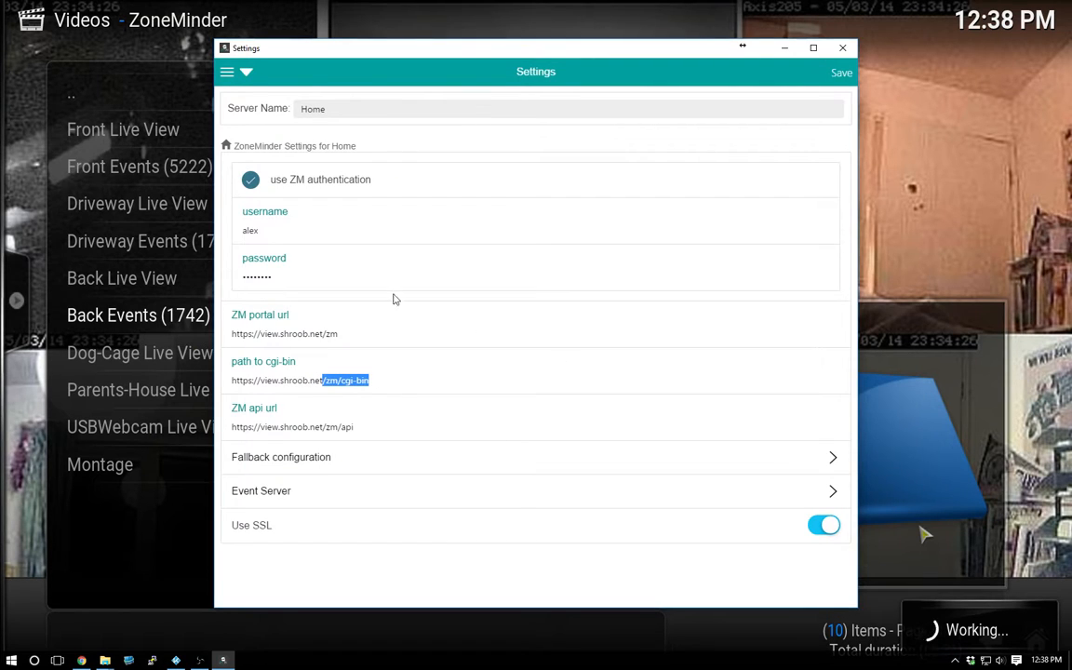
Step: Show all cameras in Montage, then Event Montage, and play a recorded Front event
left_click(227, 73)
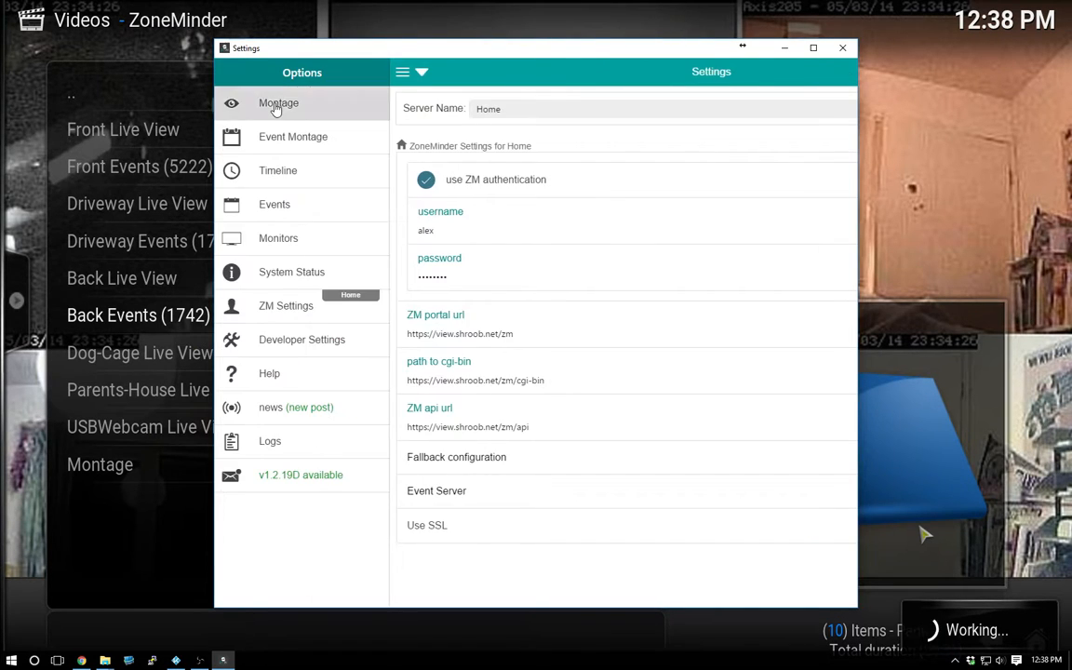
left_click(278, 102)
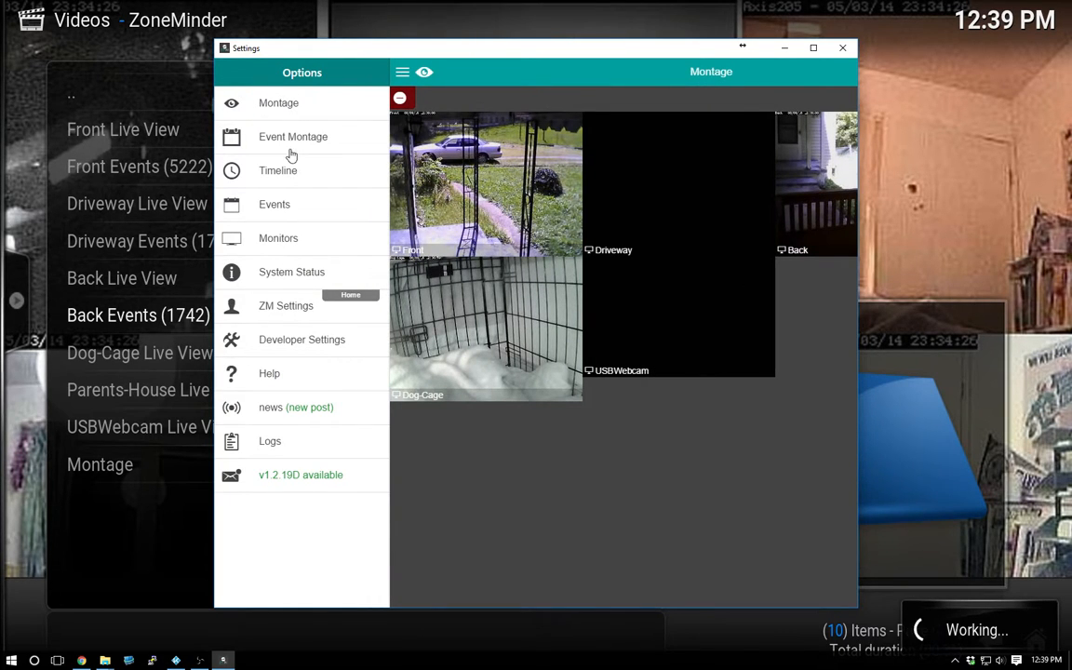
left_click(274, 203)
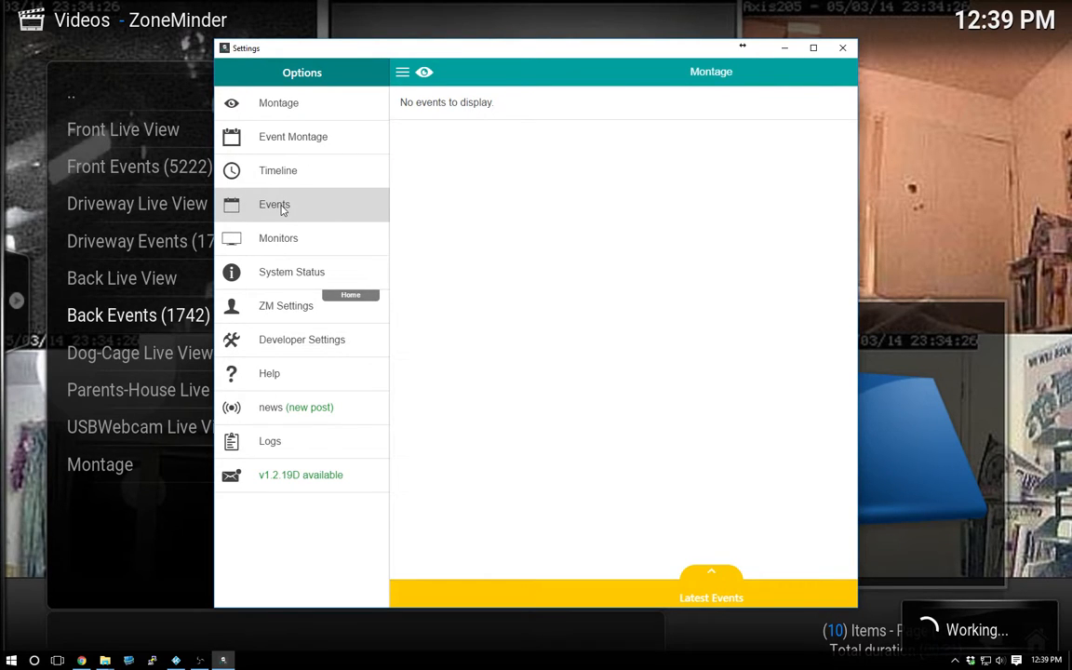
left_click(273, 204)
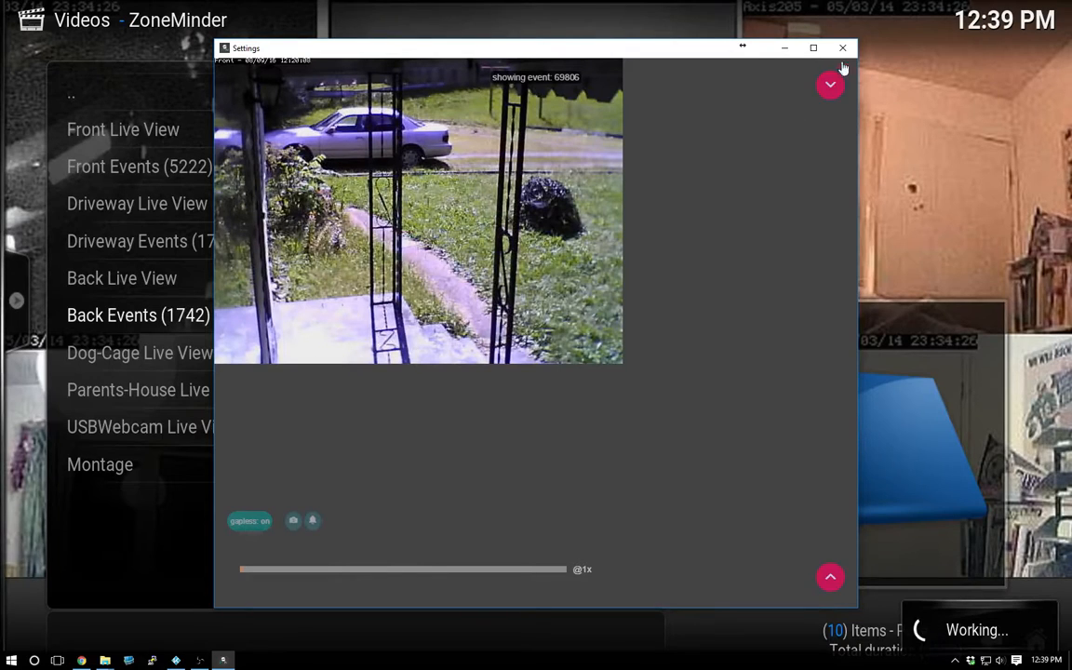
Step: Close the zmNinja window and start the Front Live View feed in Kodi
left_click(842, 47)
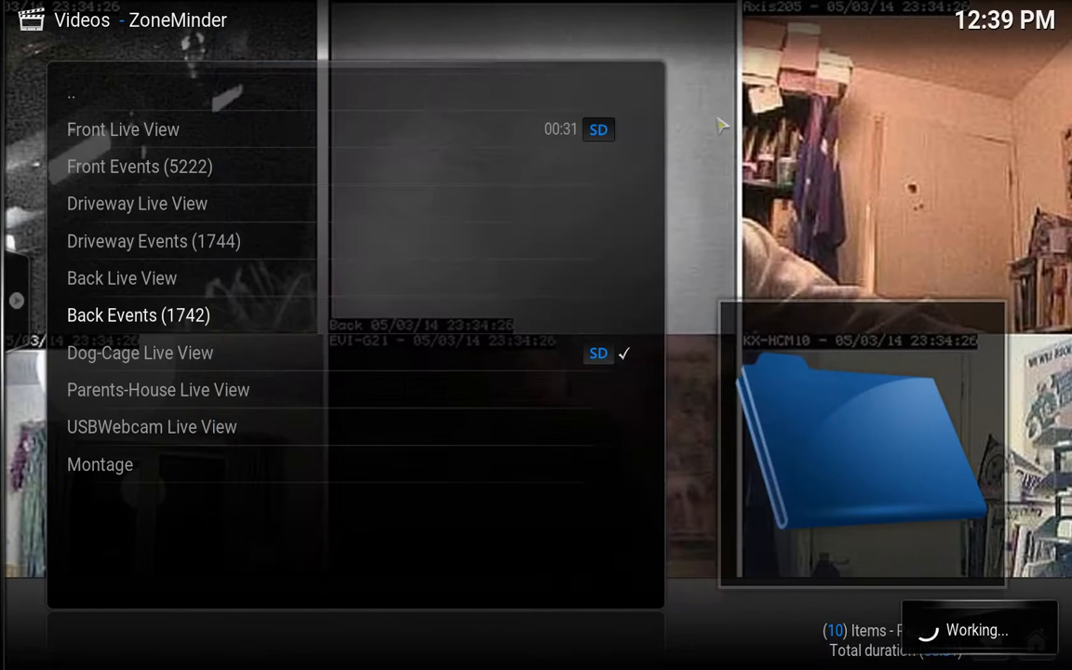
mouse_move(729, 307)
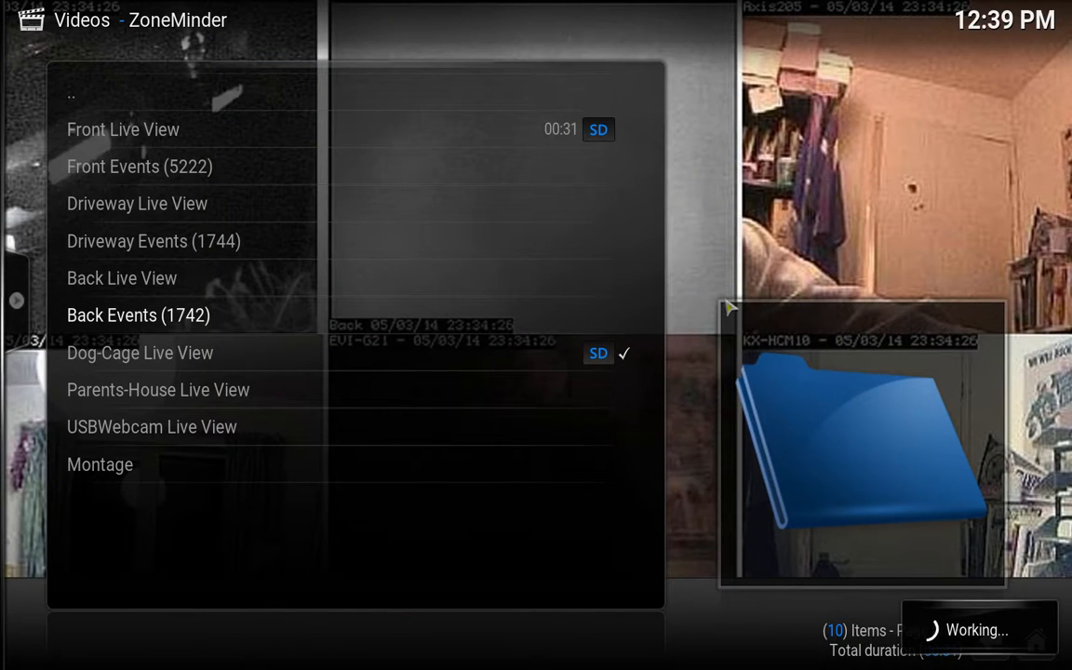
mouse_move(326, 172)
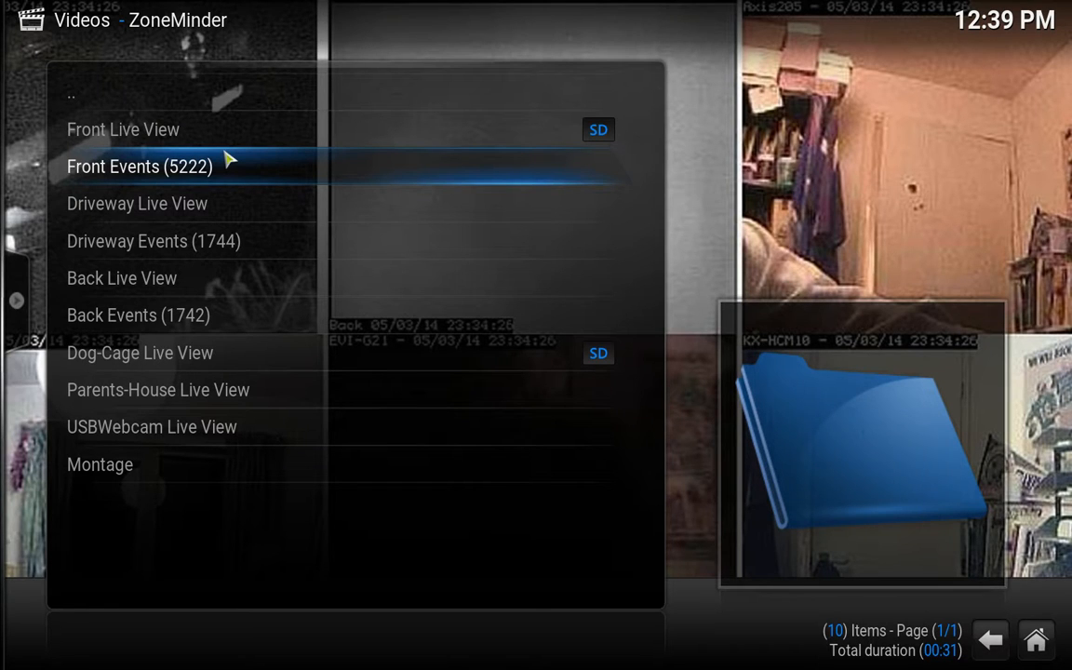
left_click(122, 130)
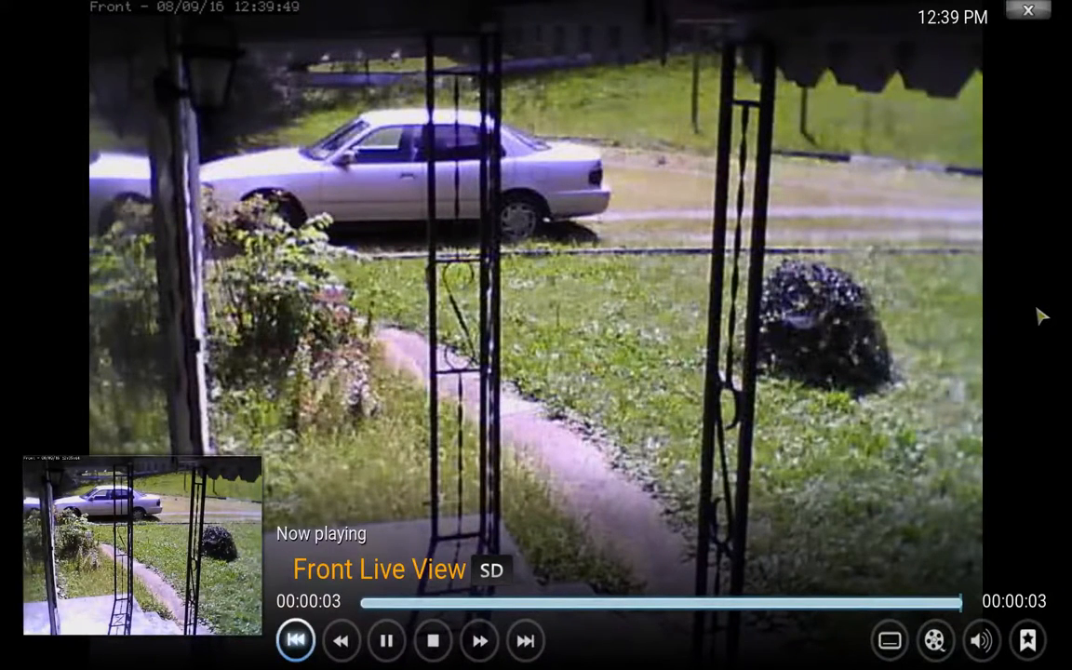
mouse_move(1009, 519)
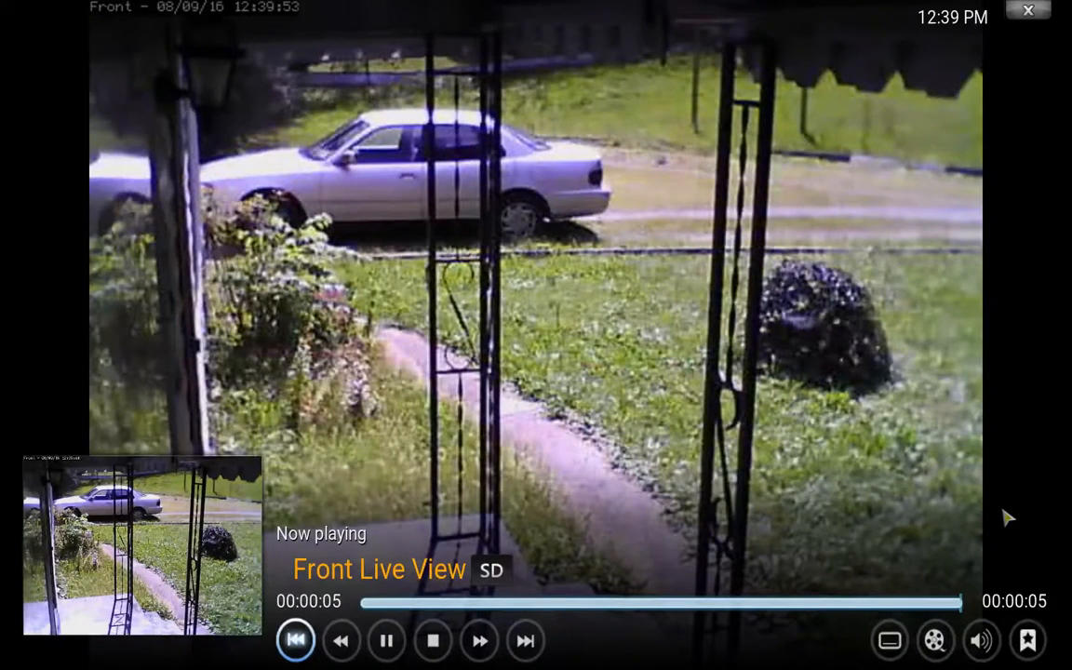